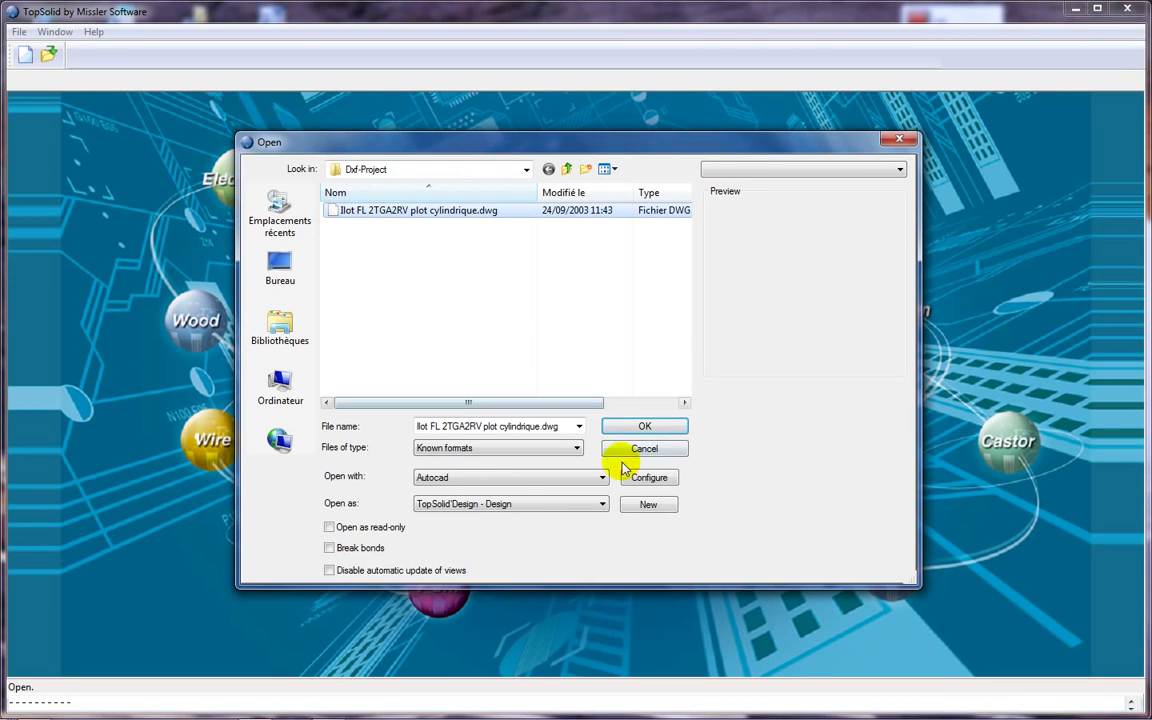
Step: Review the AutoCAD import configuration (General and Advanced) and open the fruit-stall DWG as a design document
click(648, 476)
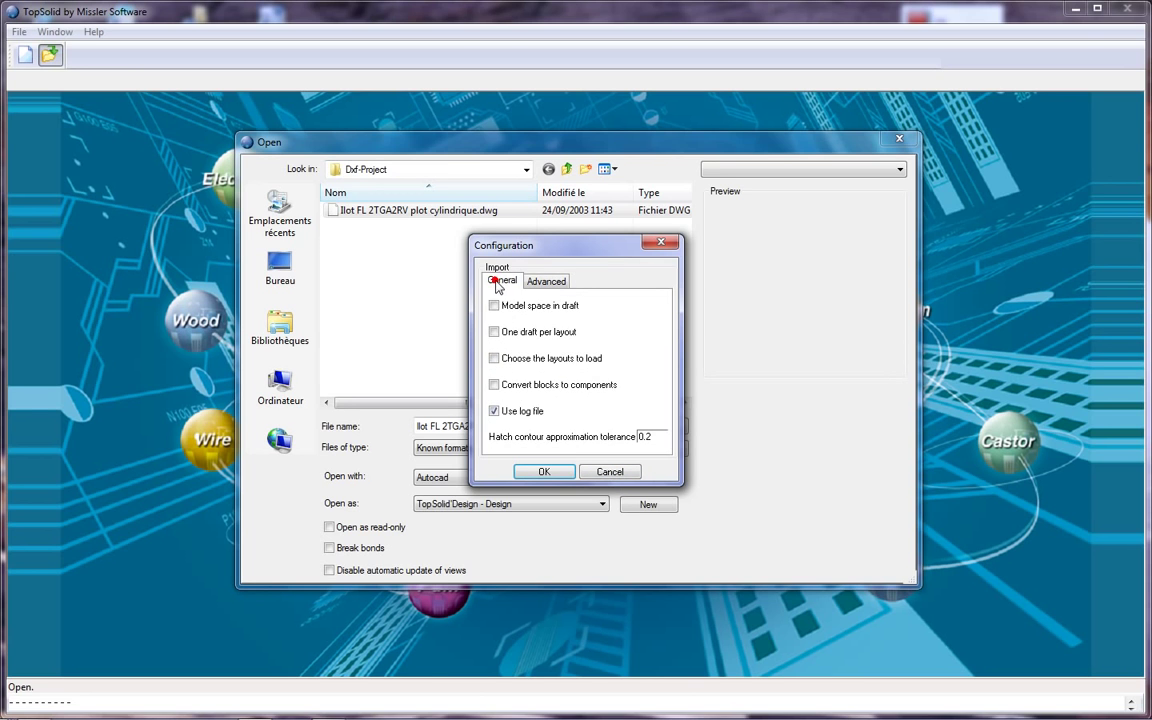
click(546, 280)
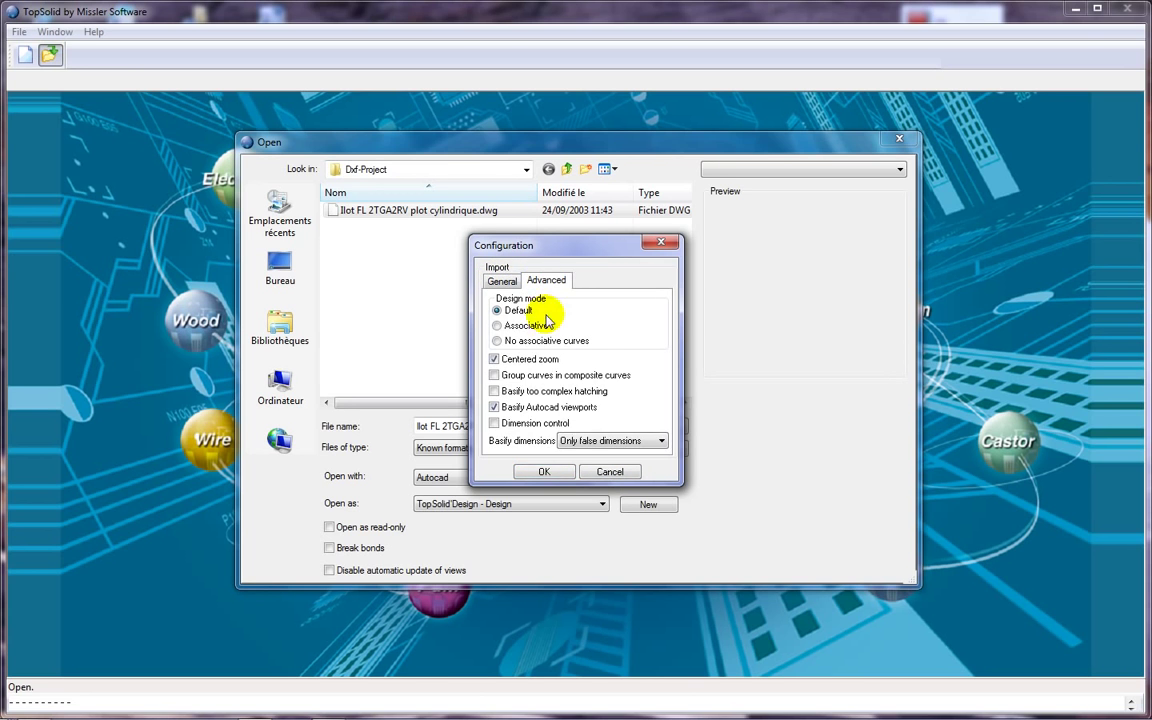
click(542, 472)
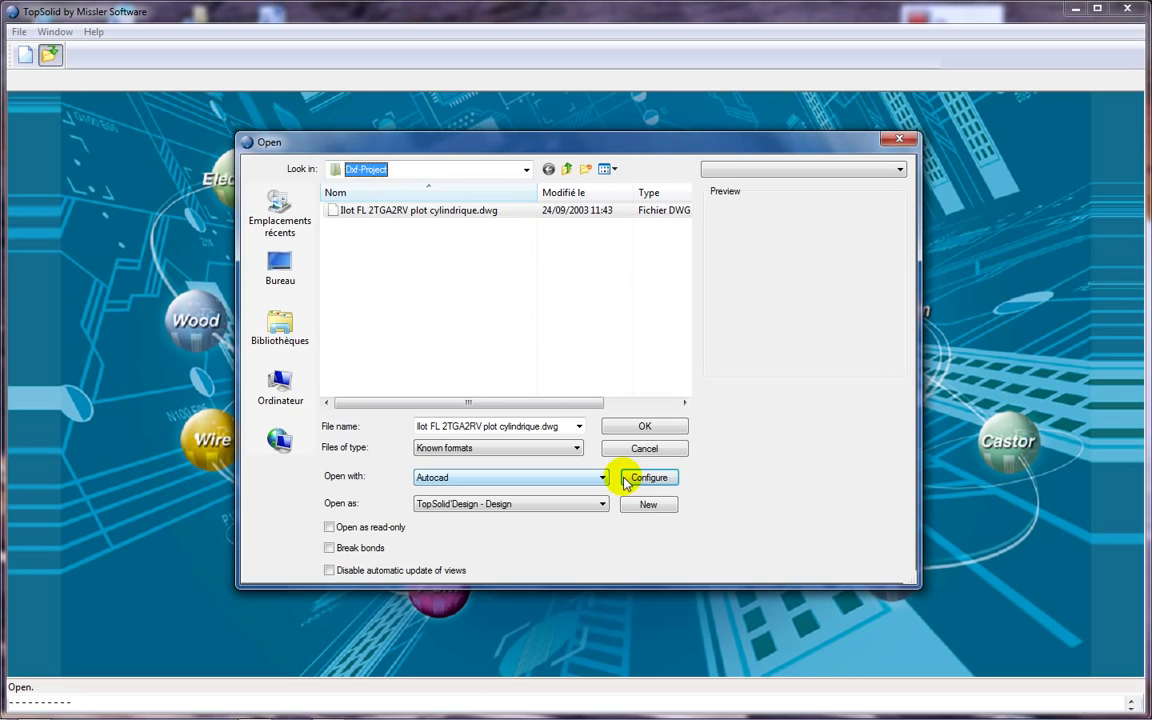
click(644, 448)
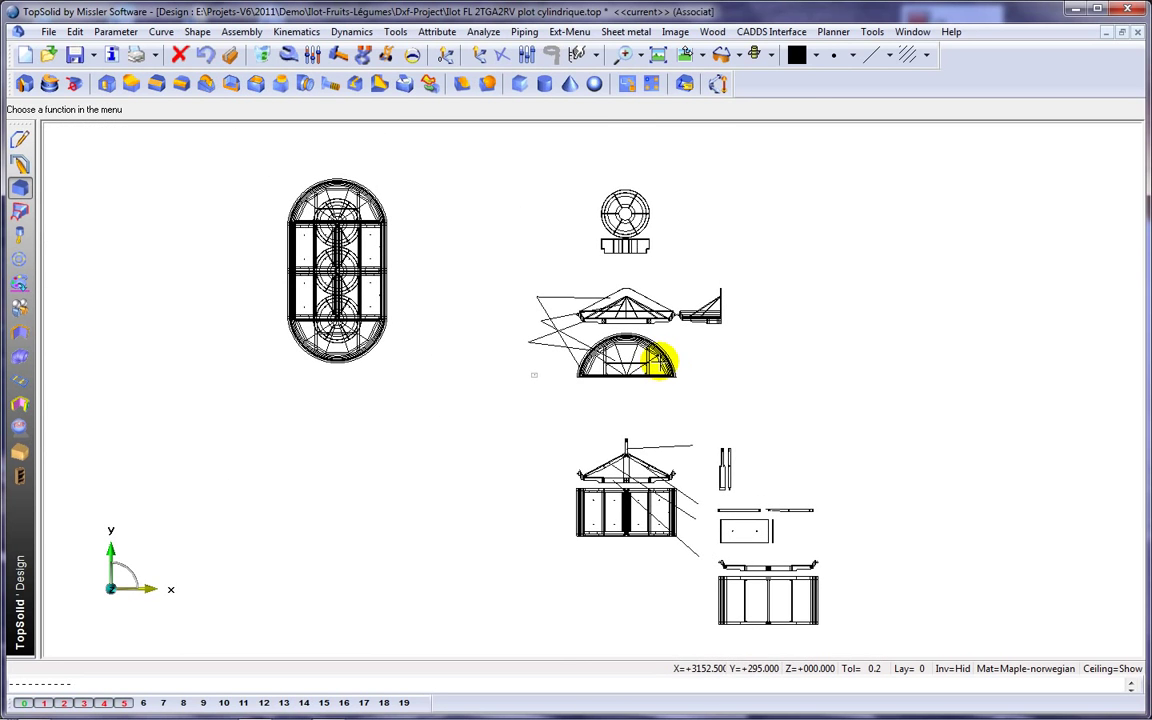
Step: Delete the plan and upper detail views, then merge the remaining front-elevation elements
click(252, 56)
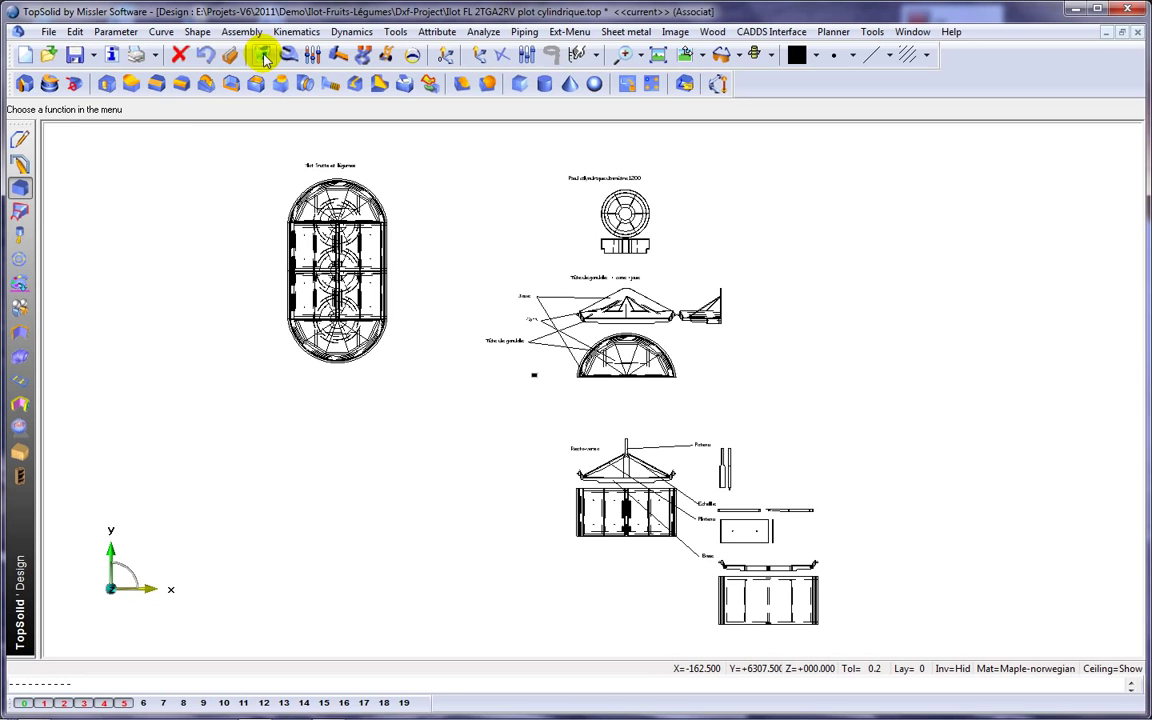
click(258, 58)
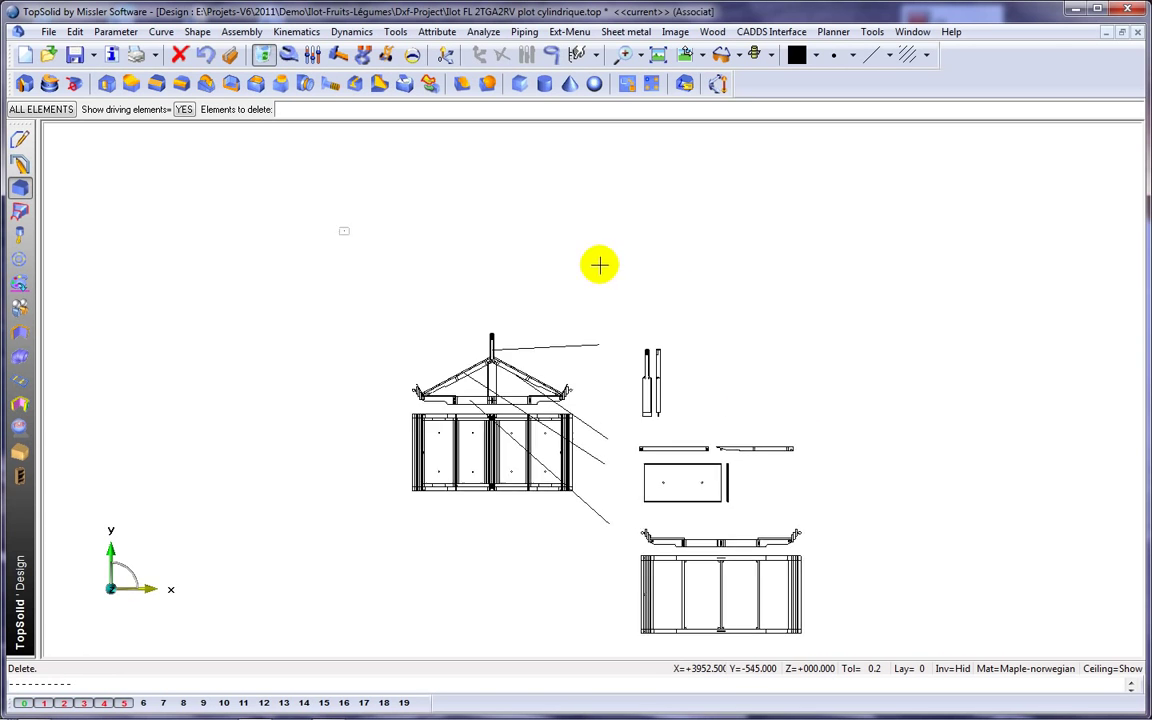
click(88, 32)
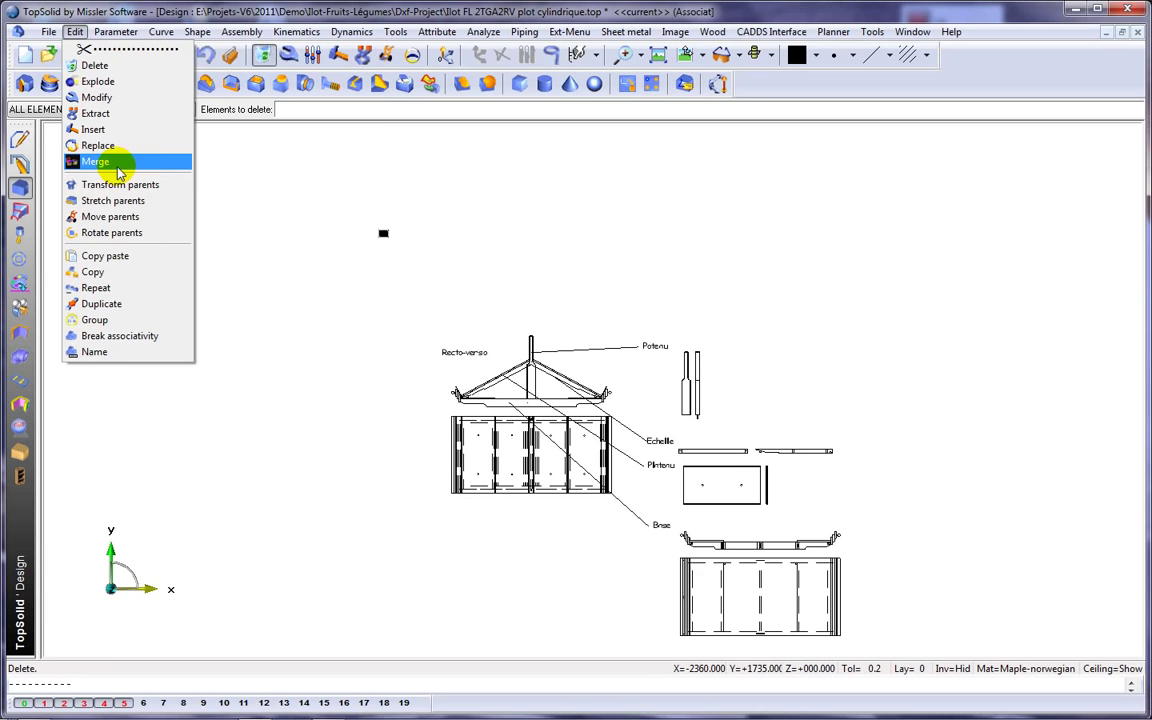
click(100, 184)
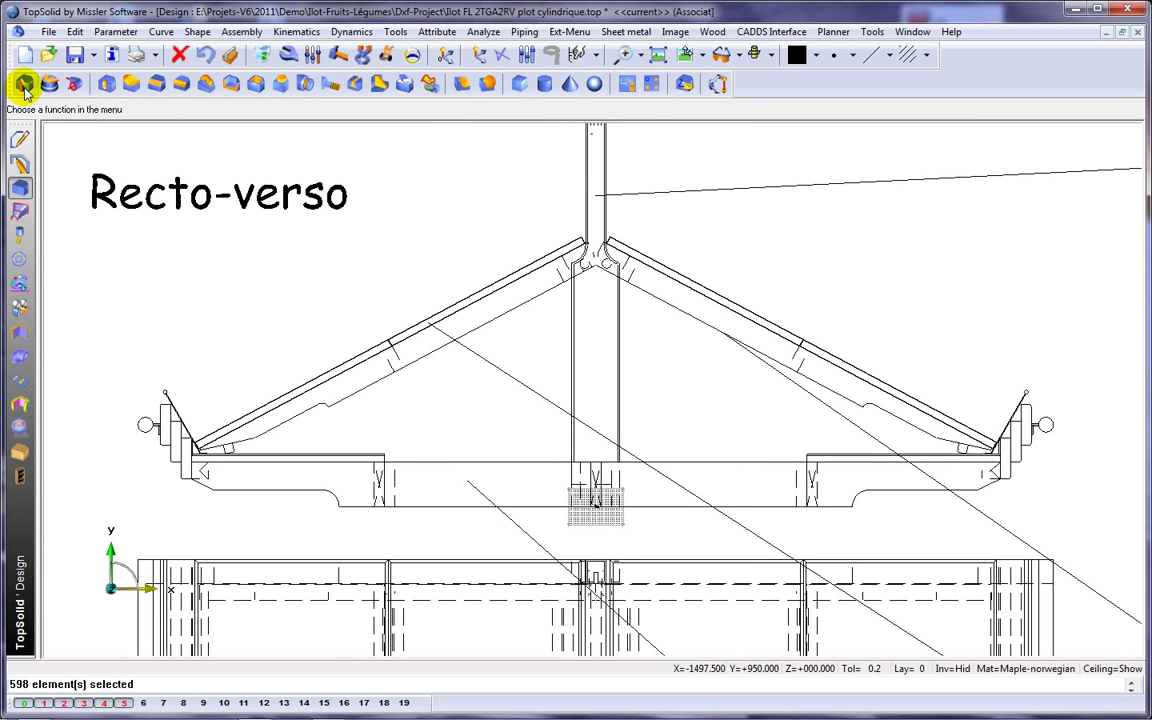
Step: Sew the front-elevation lines with default options into 11 closed curves and check a roof curve
click(20, 80)
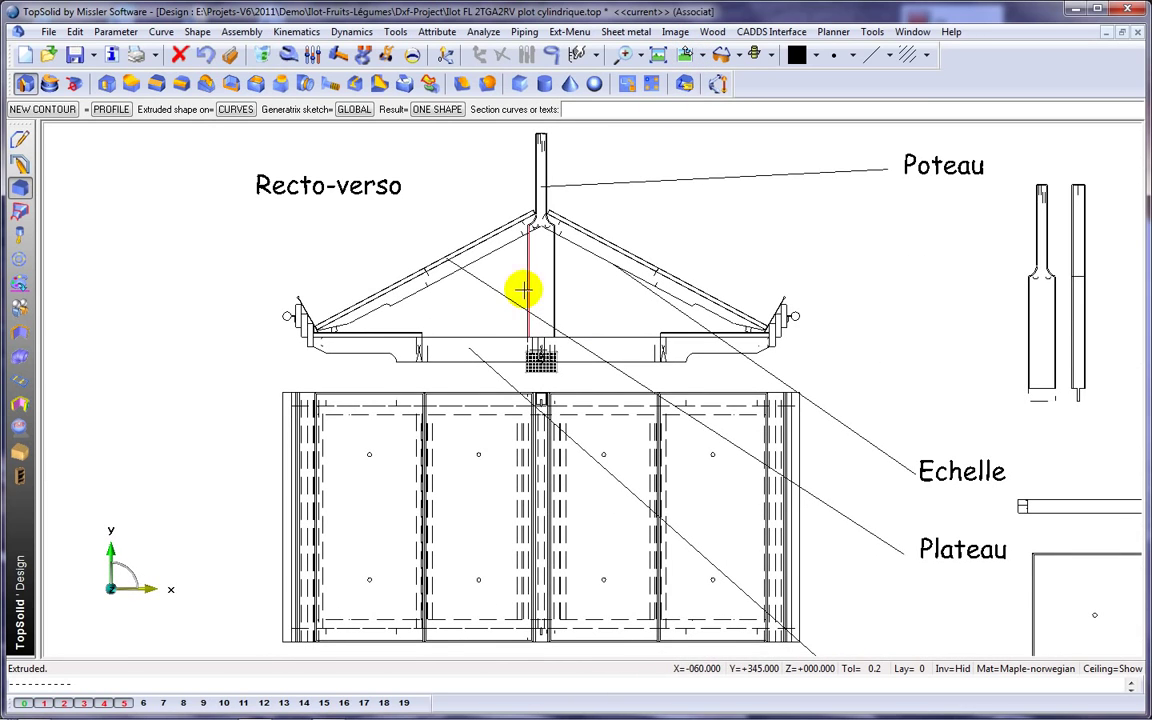
click(160, 32)
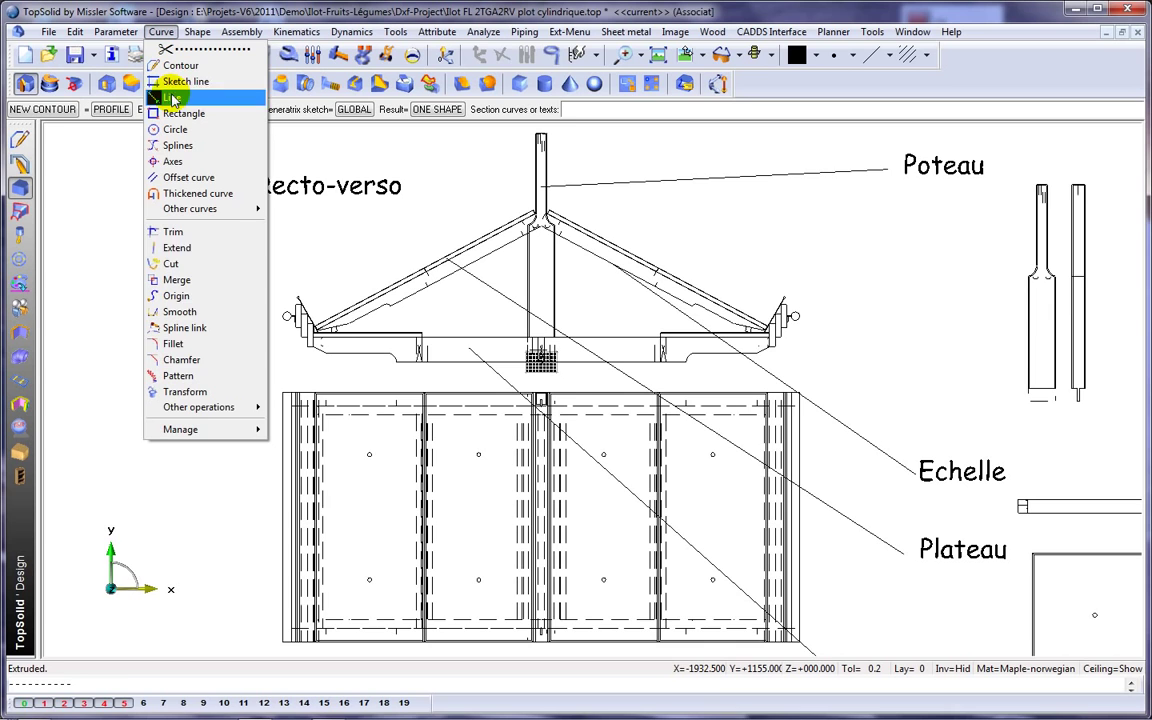
mouse_move(198, 408)
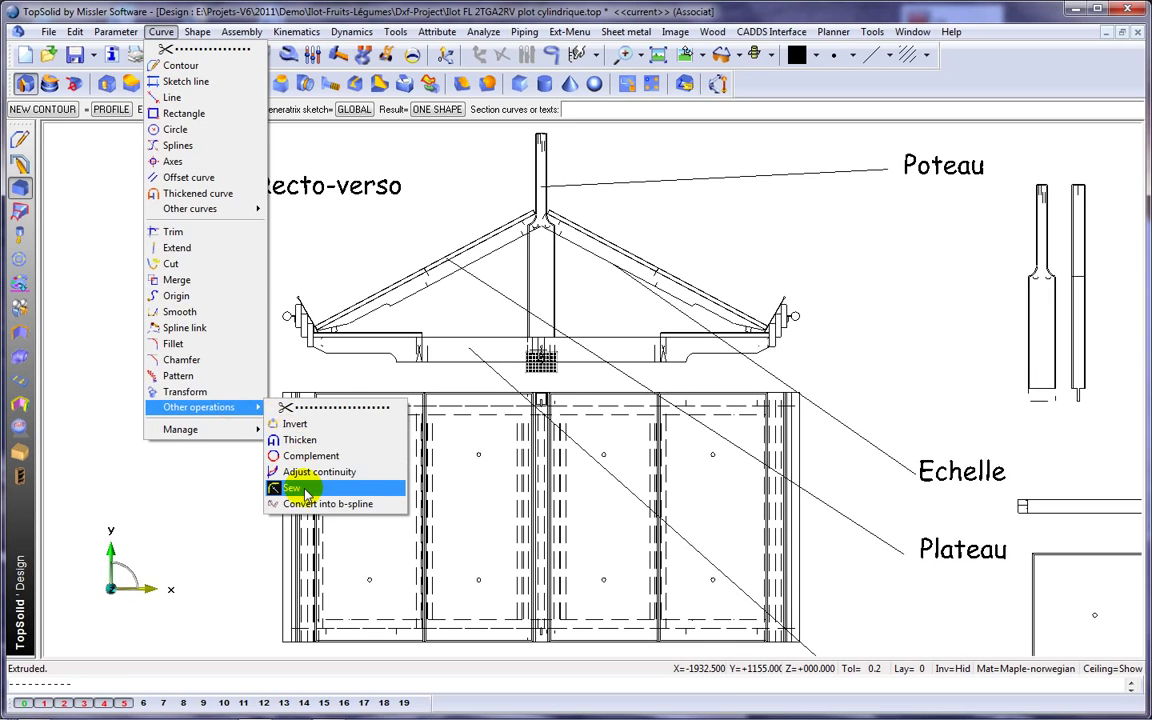
click(292, 488)
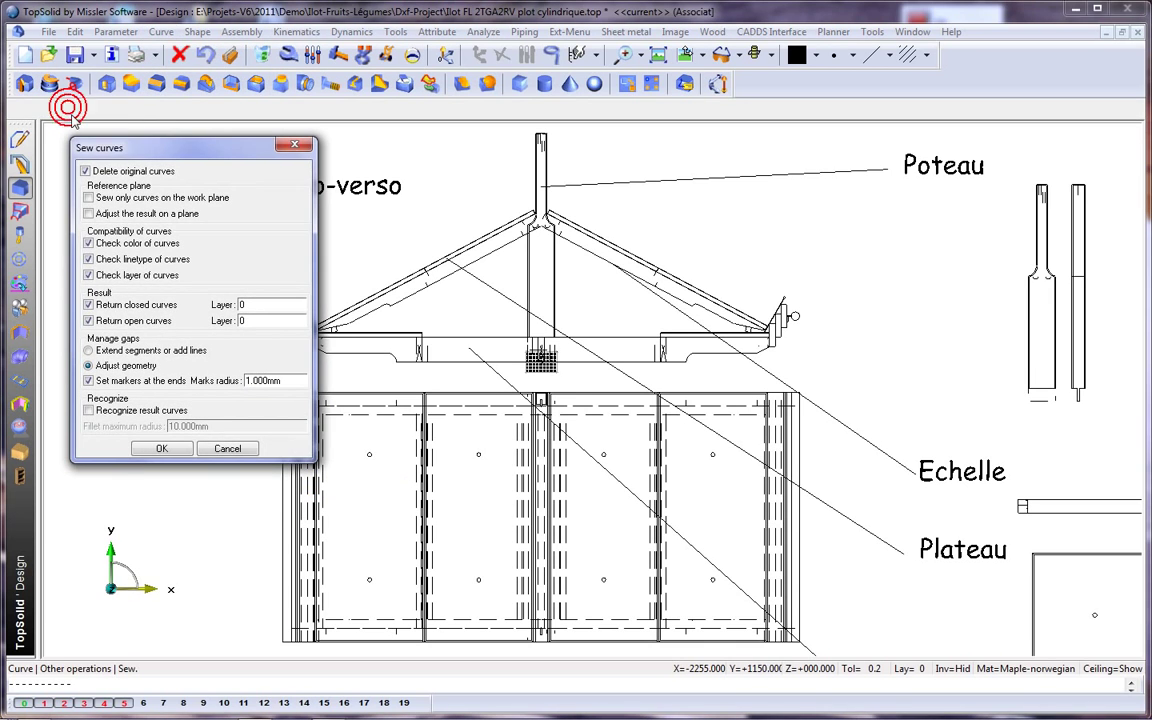
click(162, 448)
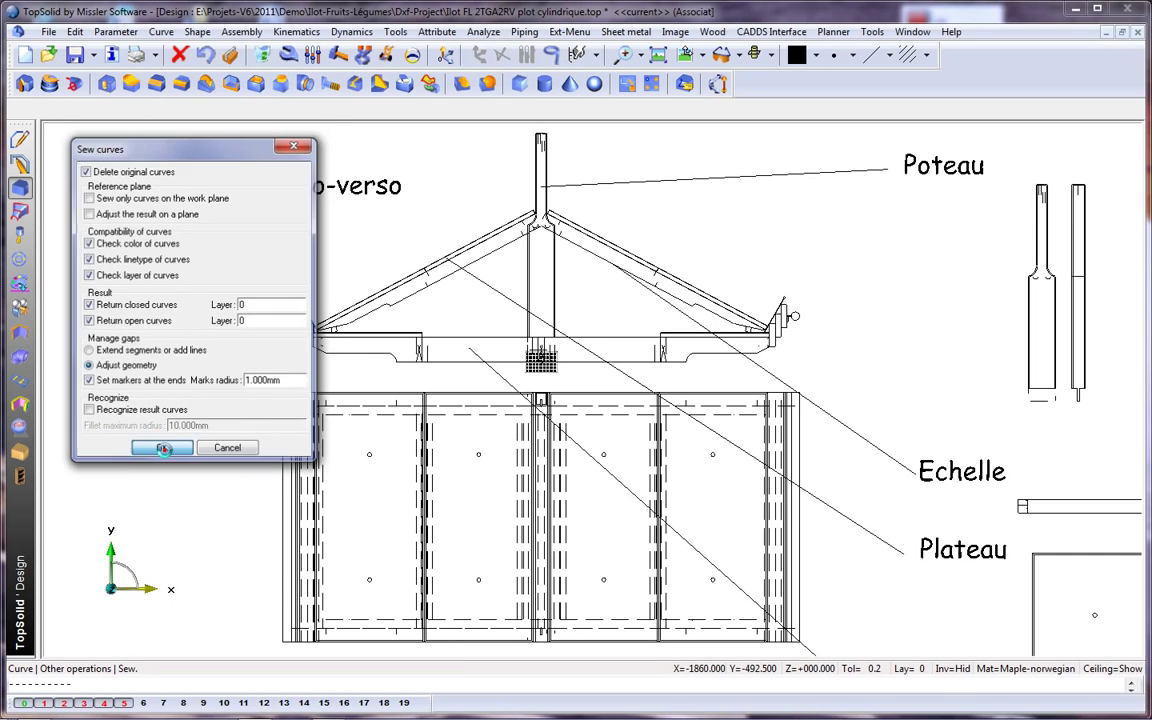
click(162, 448)
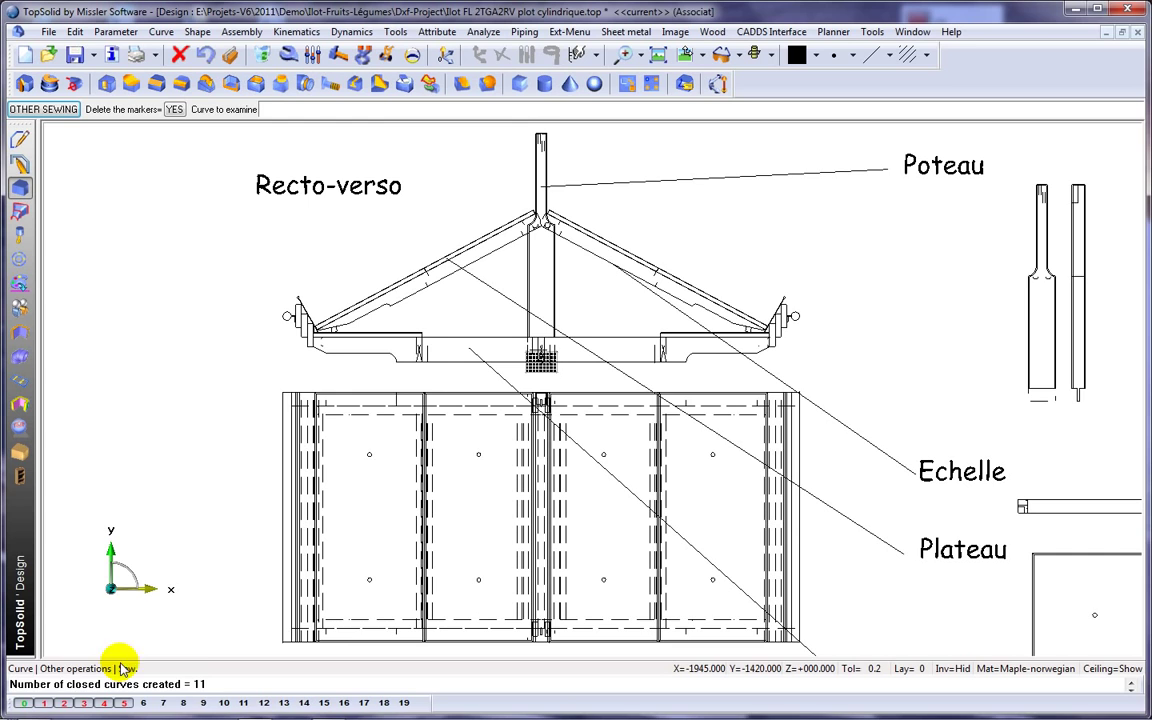
mouse_move(282, 348)
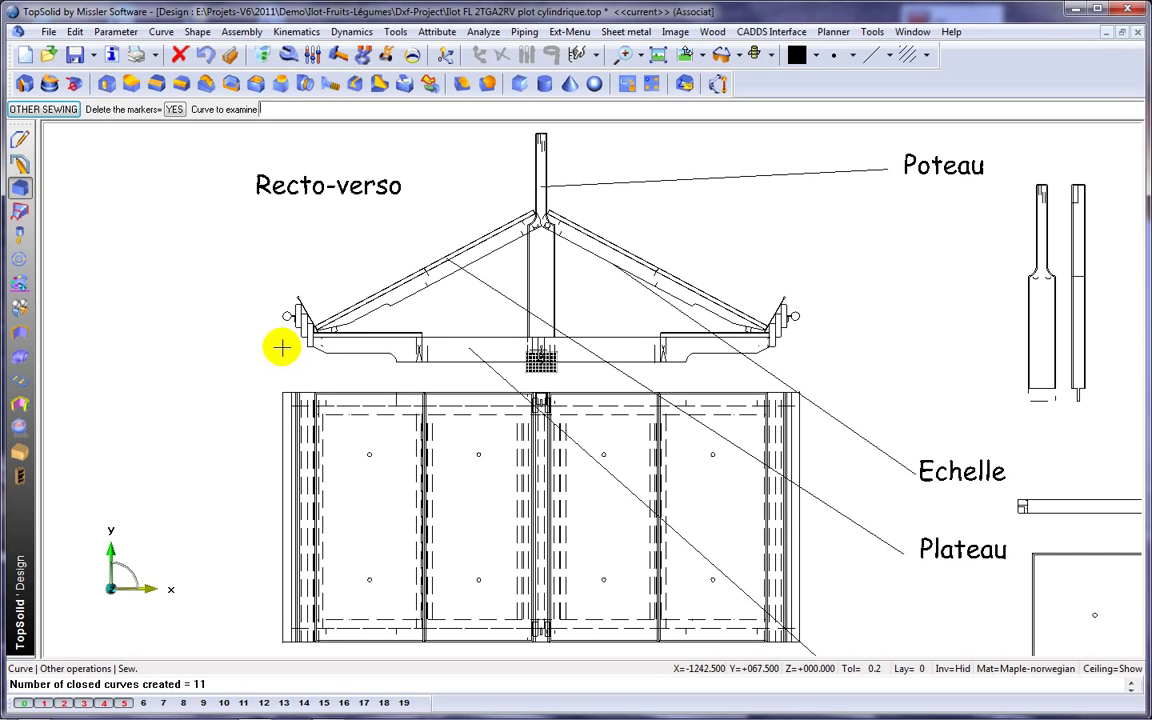
click(24, 84)
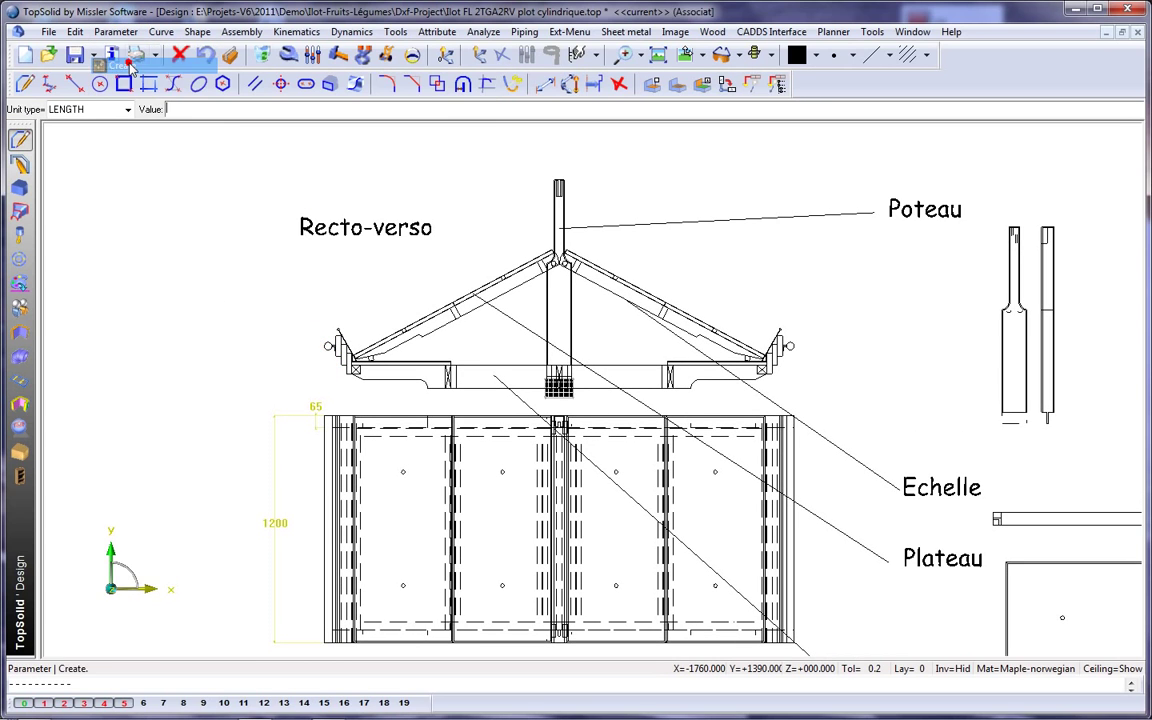
Step: Create parameter L = 1200 mm with designation 'Length' from the 1200 dimension
text(1200)
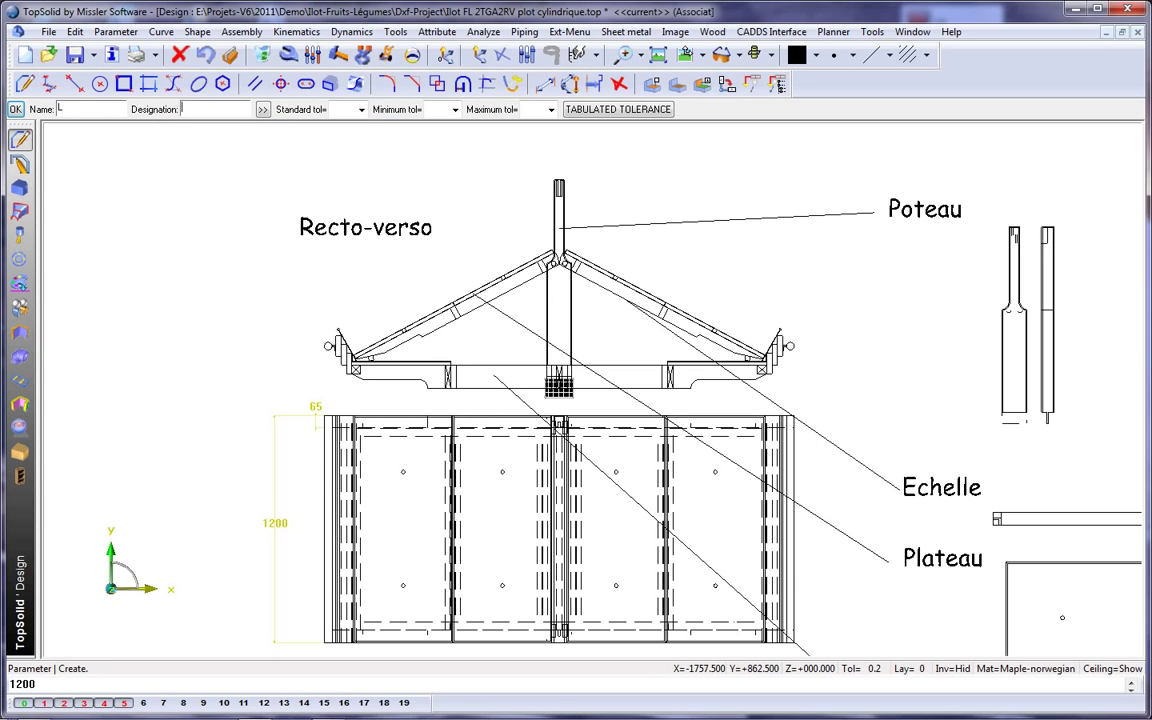
text(Length)
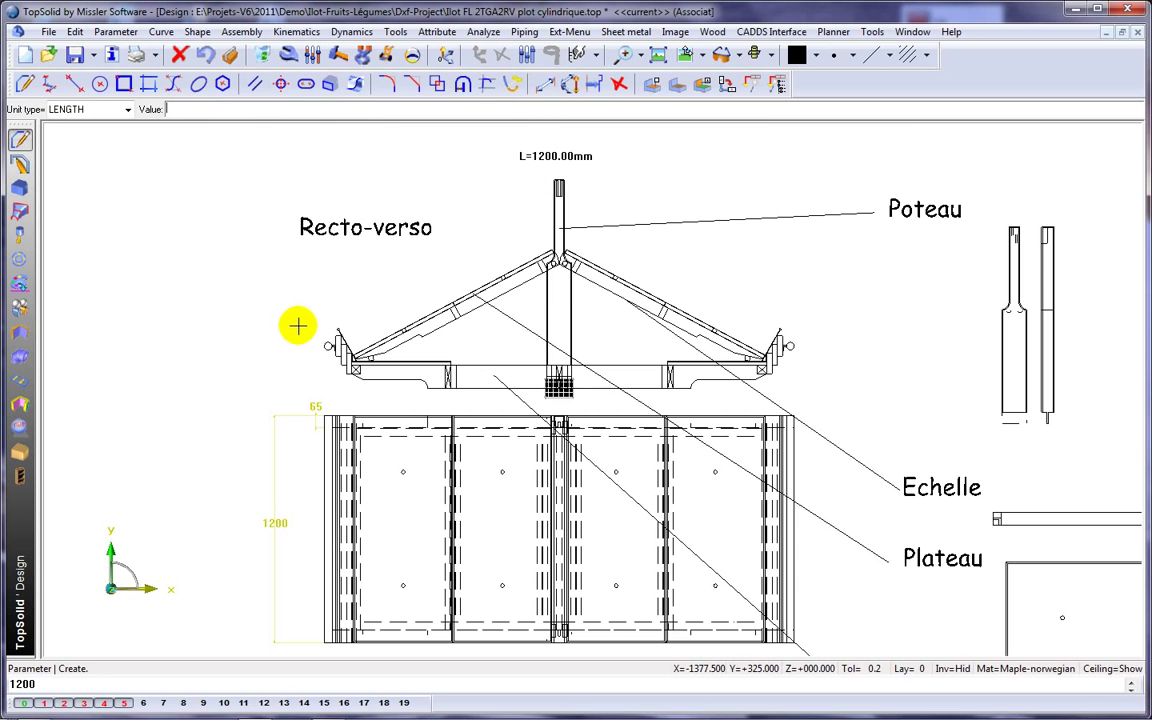
click(822, 56)
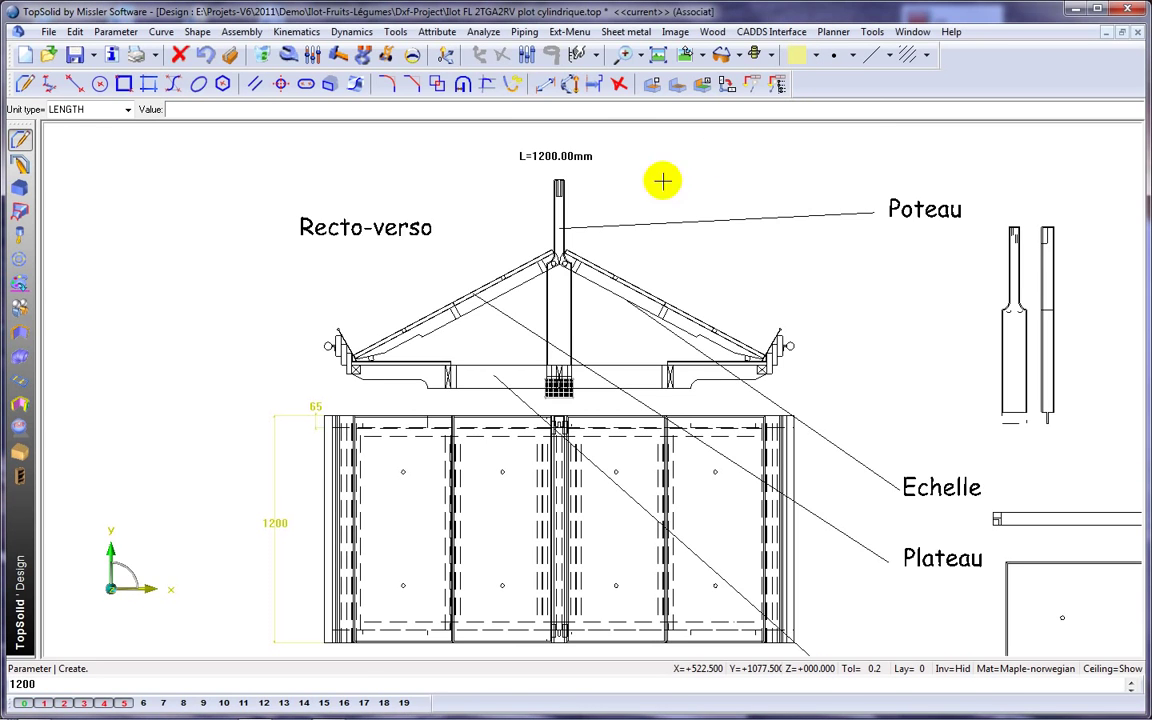
mouse_move(424, 272)
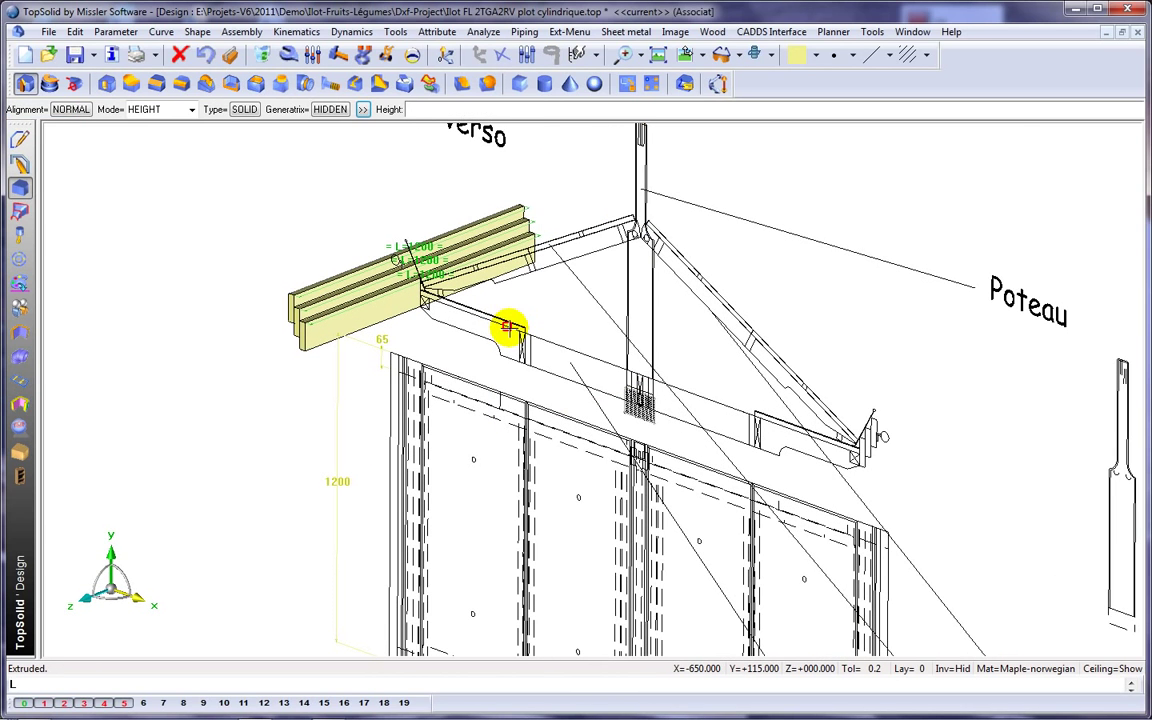
Step: Extrude the frame profiles as solids in Height mode with length L-2*65
right_click(510, 324)
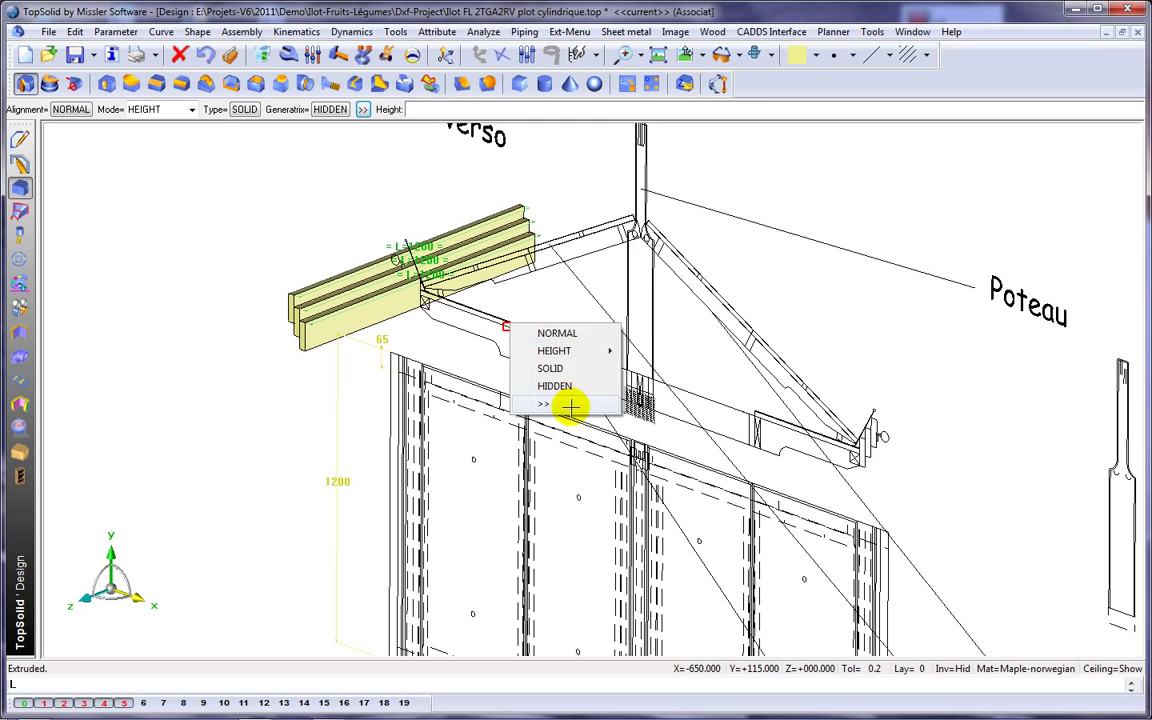
click(542, 404)
text(/2-65)
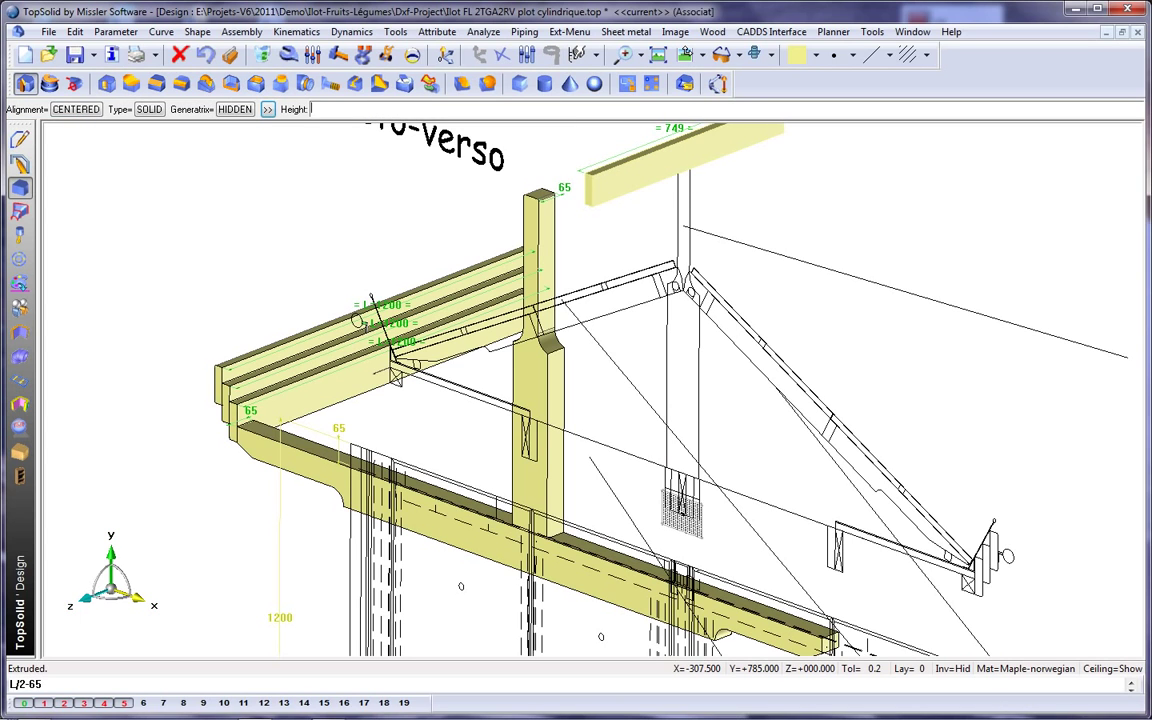
text(L-2*)
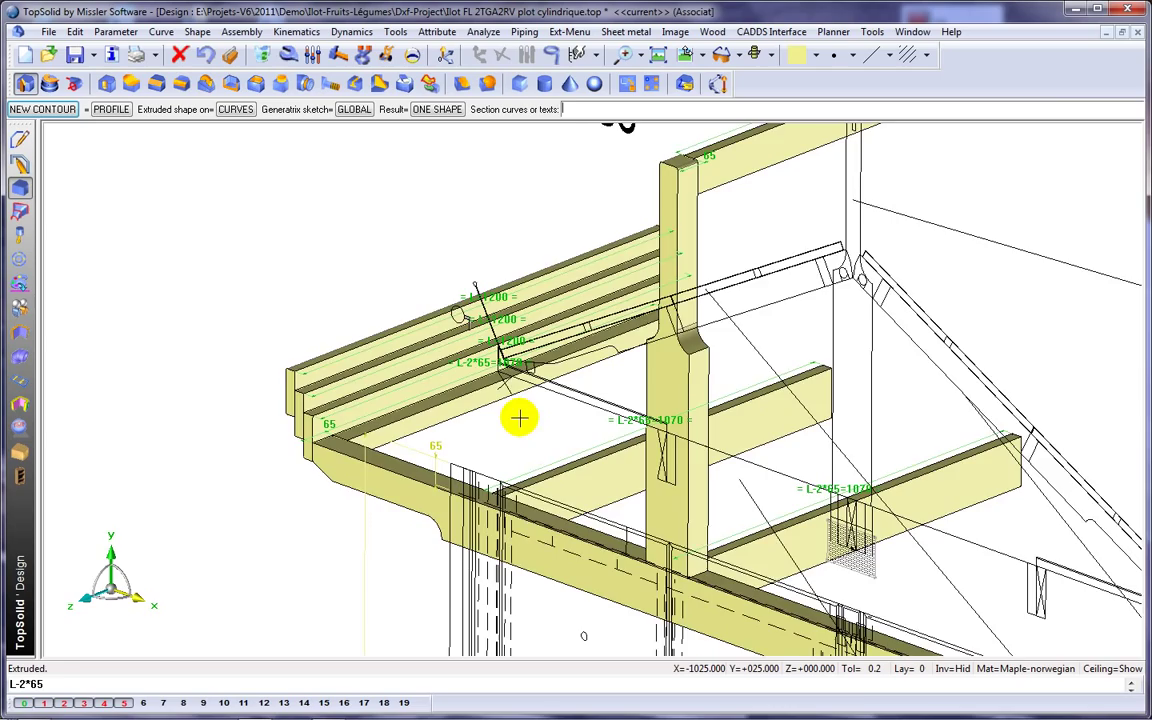
Step: Extrude the circle profile as a centered rod of length L and the sloping roof panel
drag(520, 418, 844, 404)
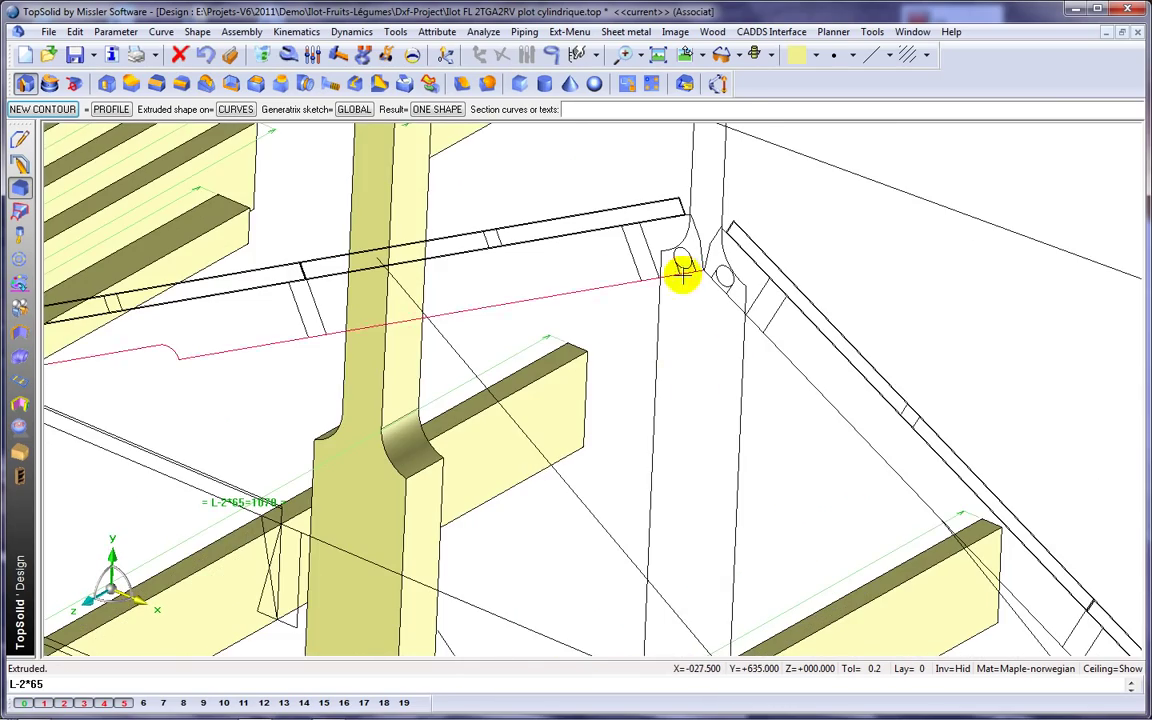
click(684, 278)
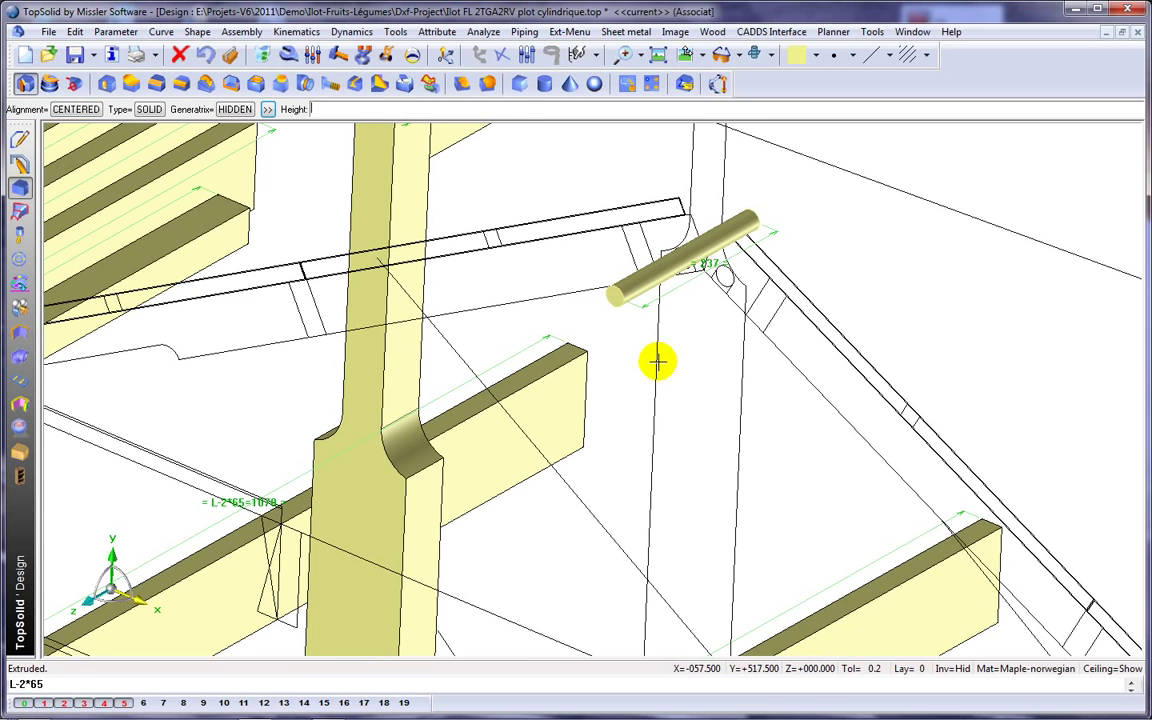
text(L)
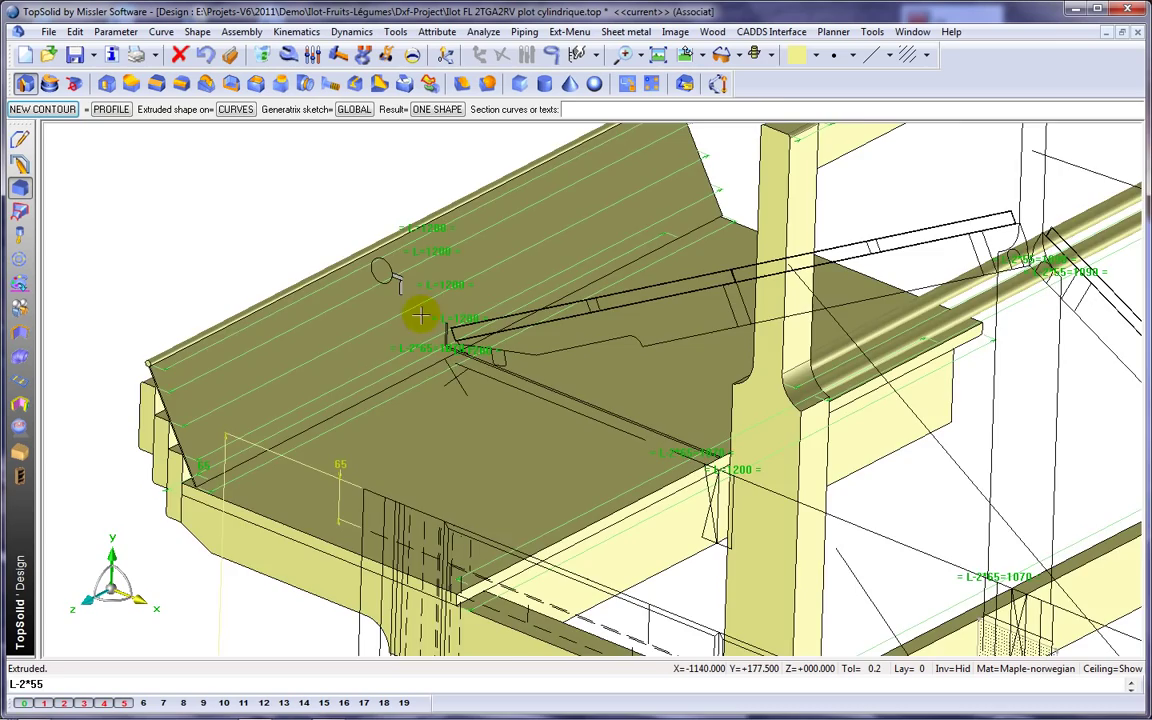
drag(420, 316, 396, 376)
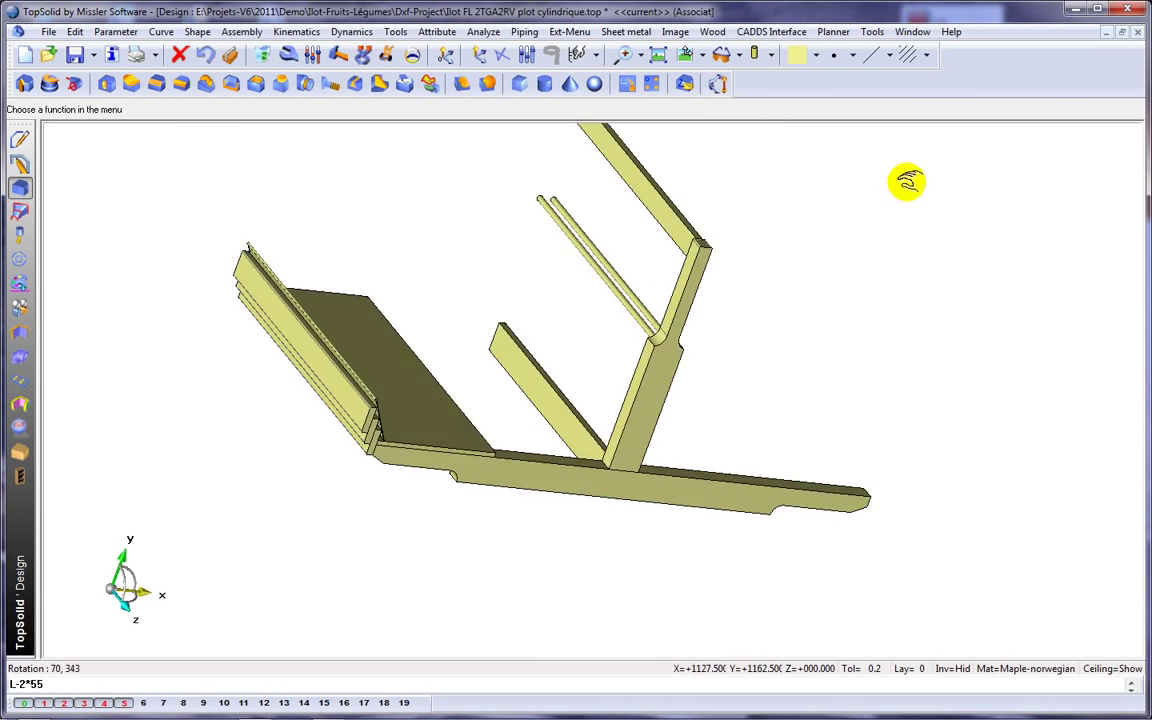
Step: Duplicate the frame by symmetry to form the opposite side and render it with wood texture
drag(904, 180, 700, 240)
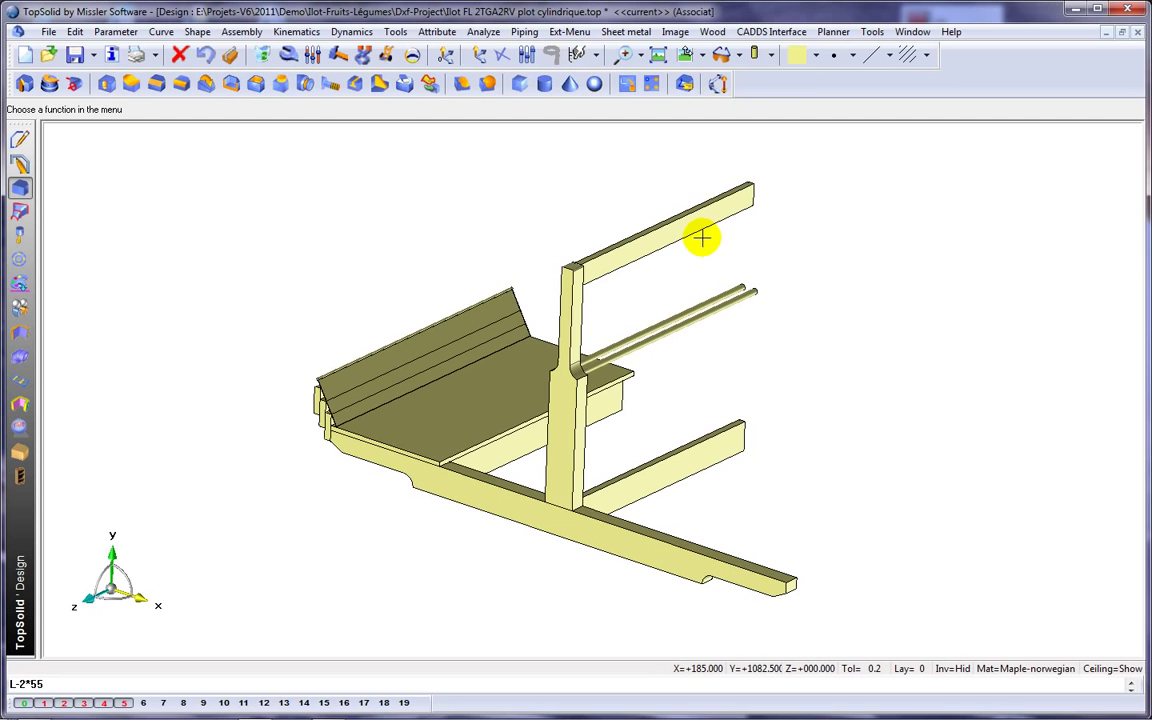
click(78, 32)
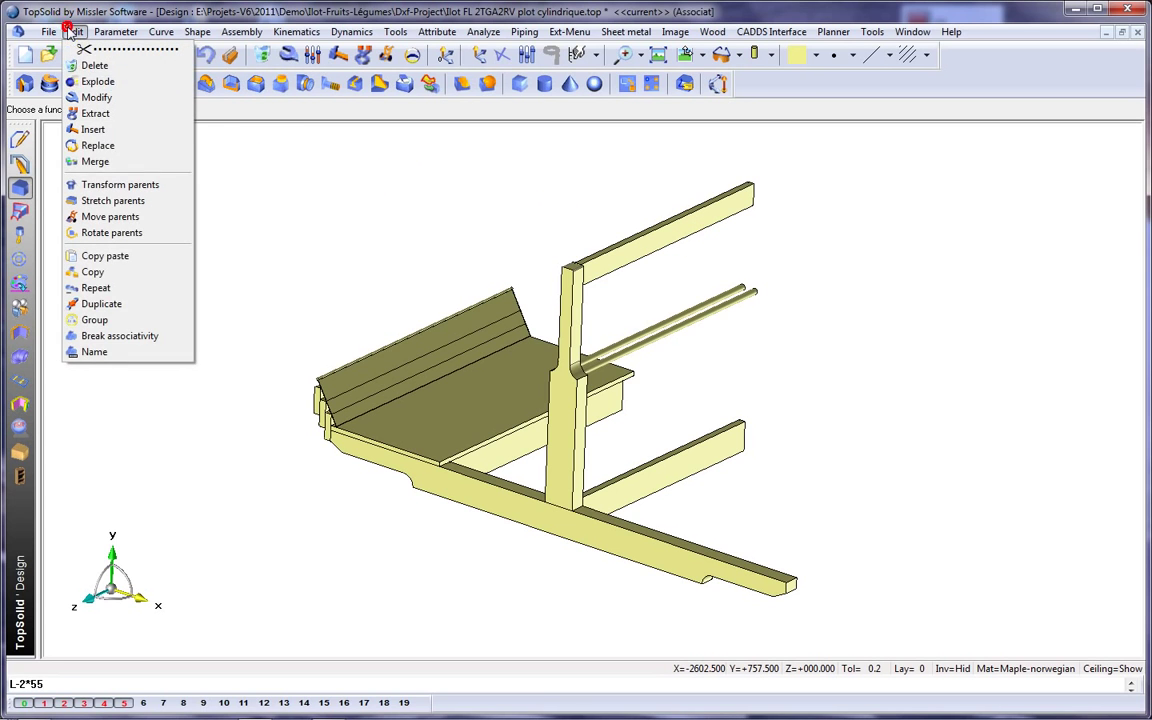
click(100, 304)
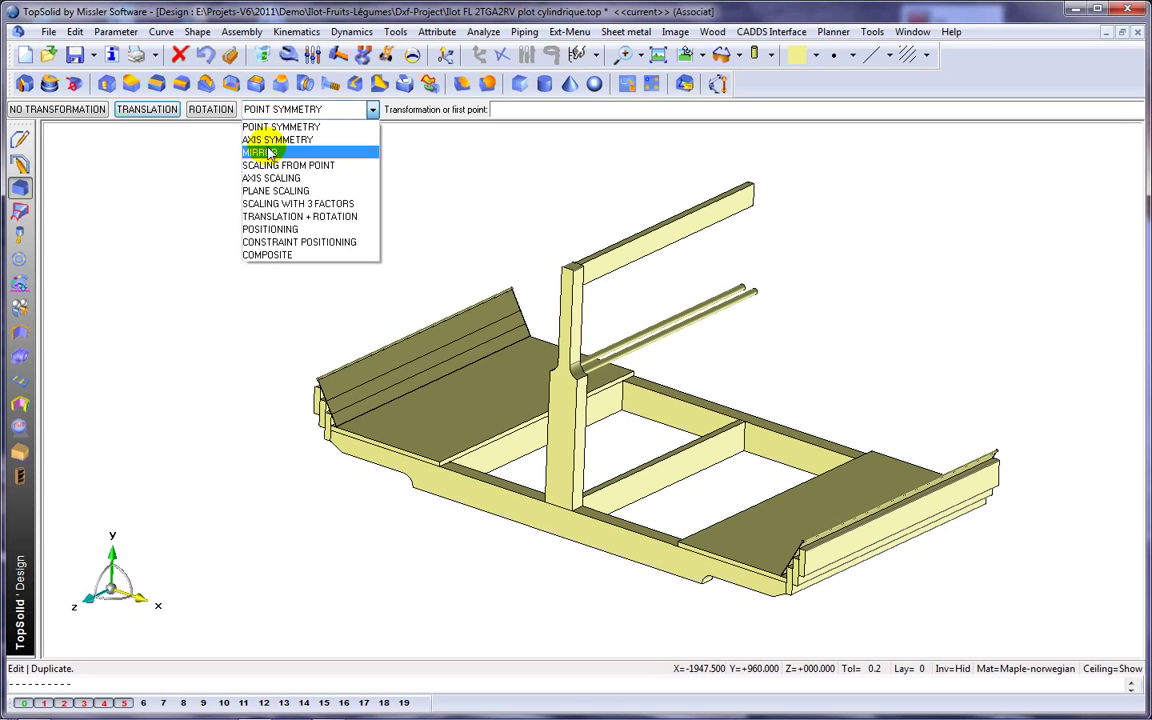
click(258, 152)
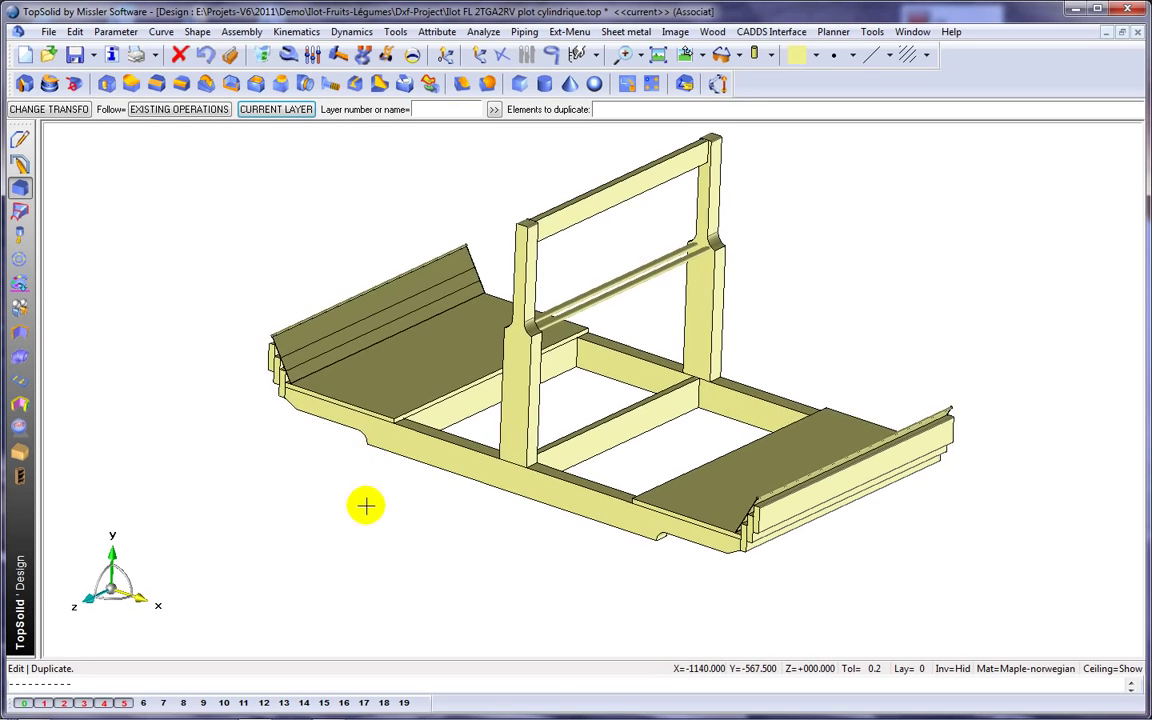
drag(364, 504, 370, 520)
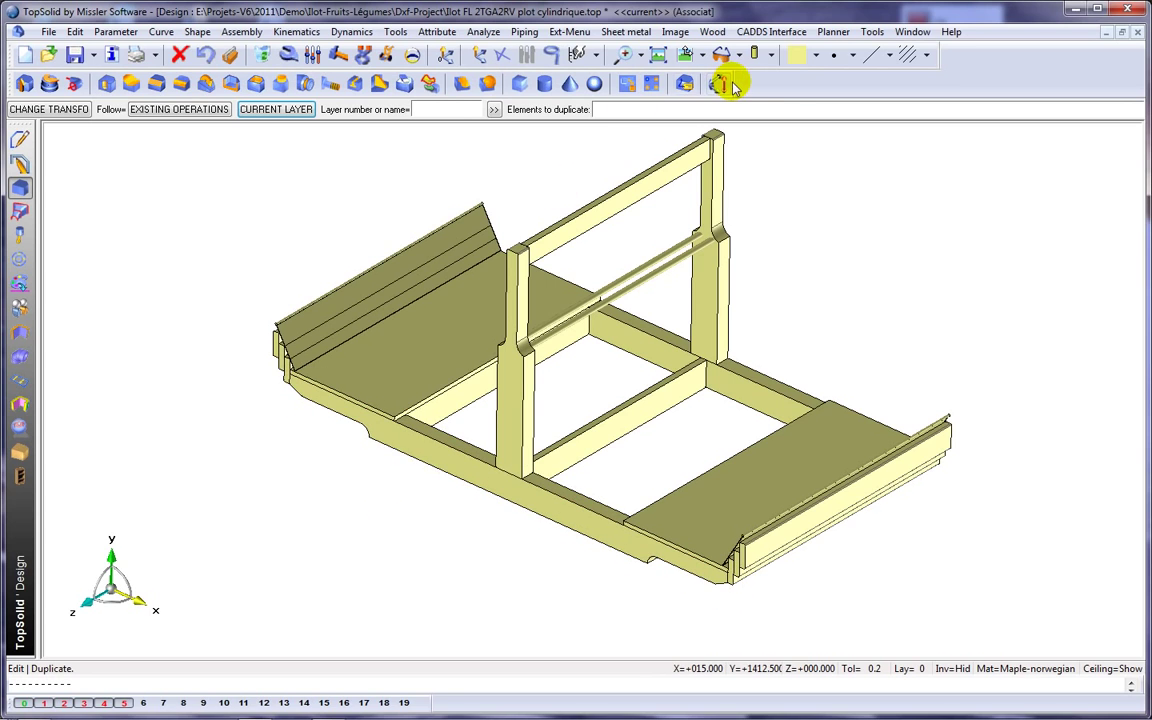
click(728, 84)
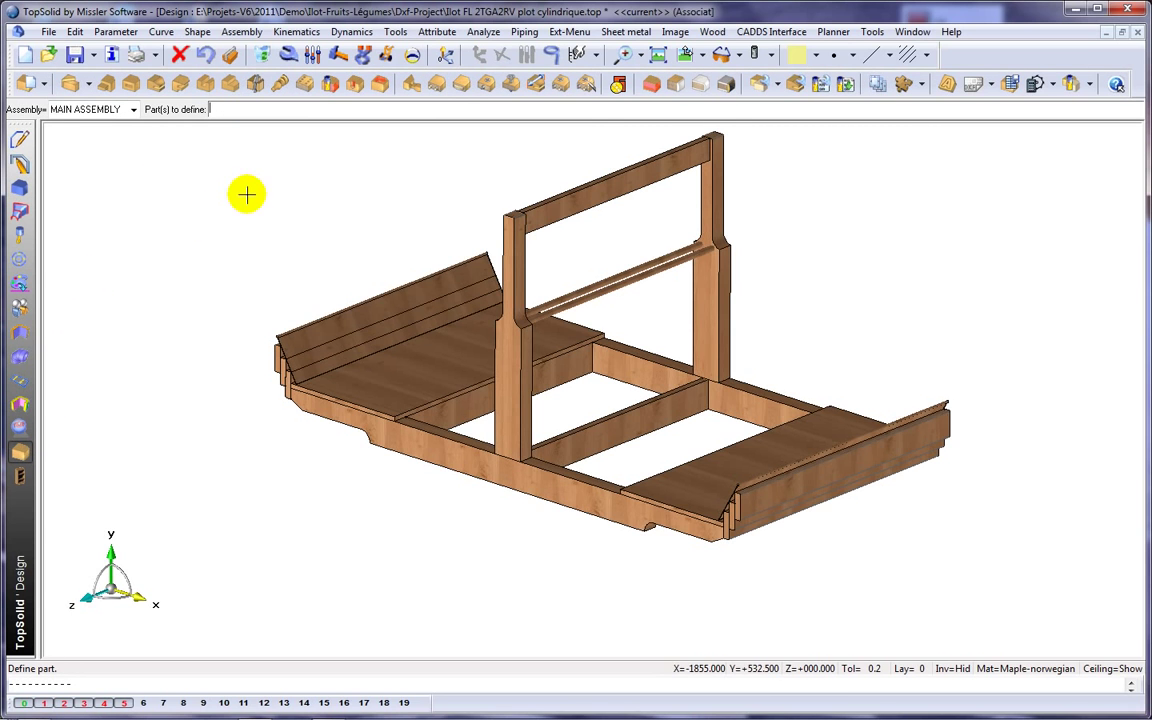
Step: Define the boards as parts of the main assembly, list them in the Main set and pick L to modify
drag(248, 172, 916, 568)
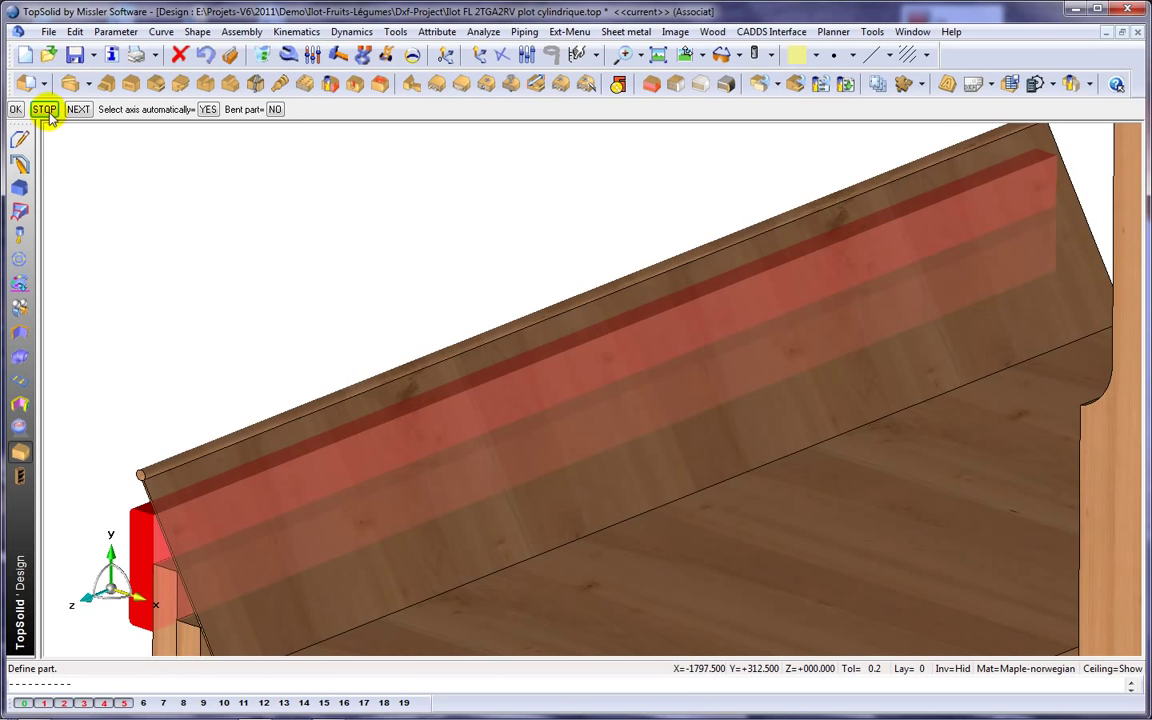
click(16, 104)
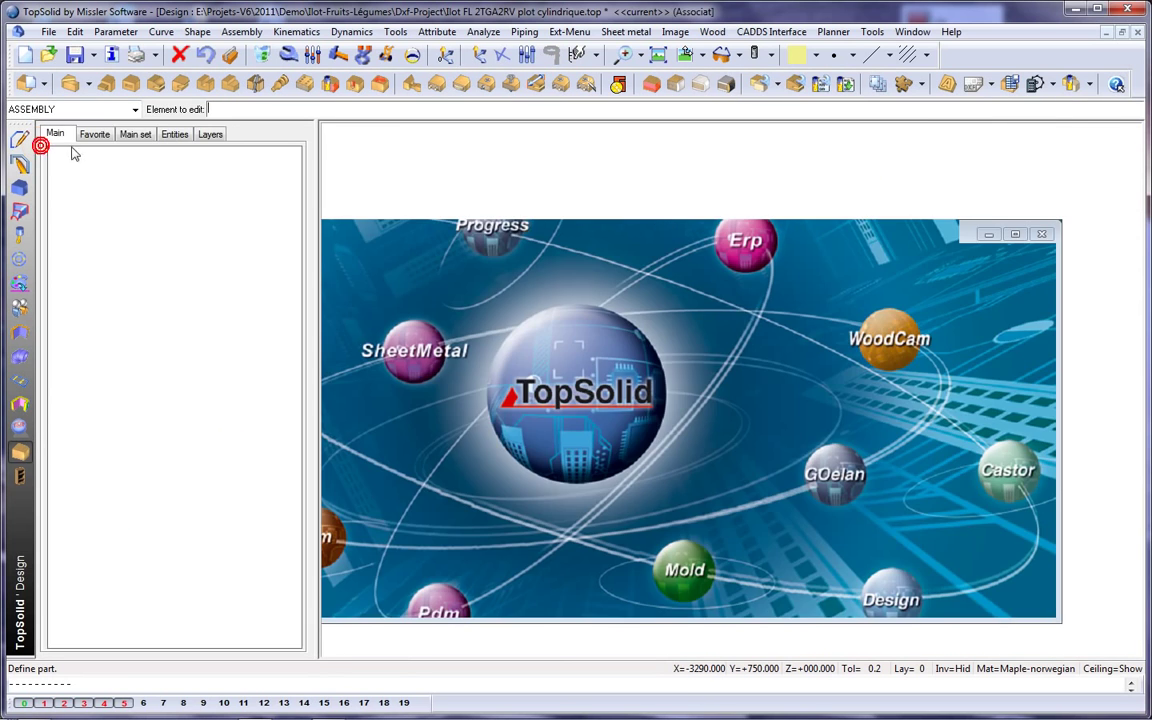
click(136, 132)
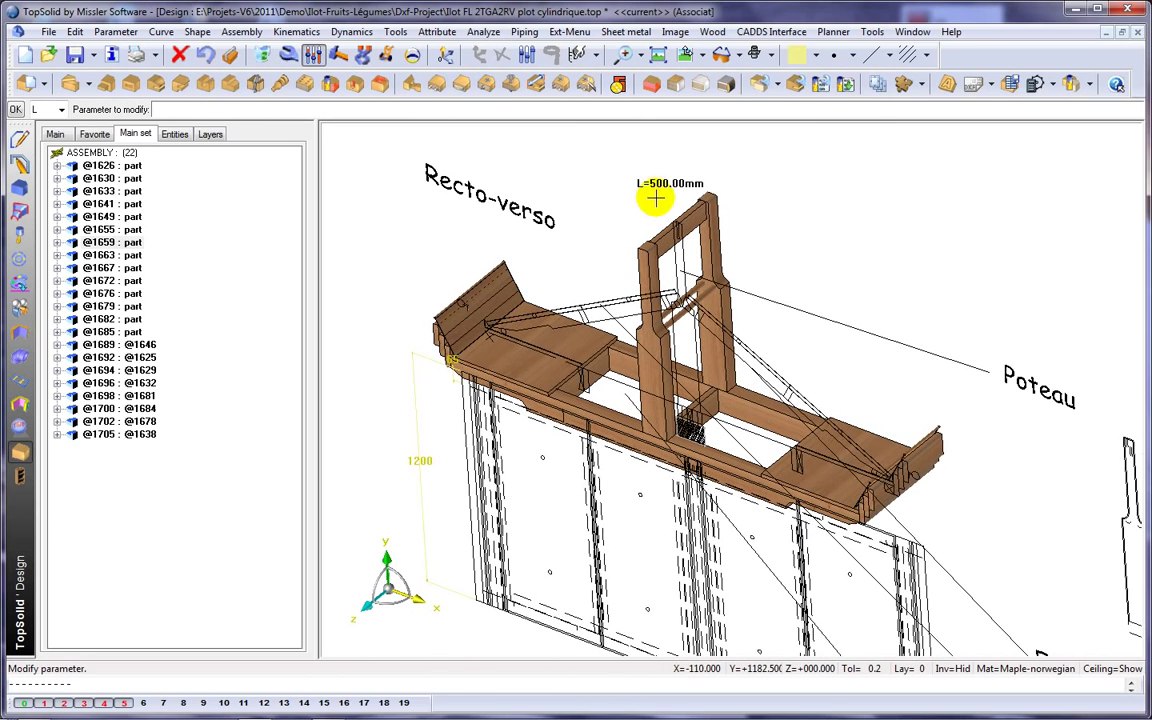
click(652, 200)
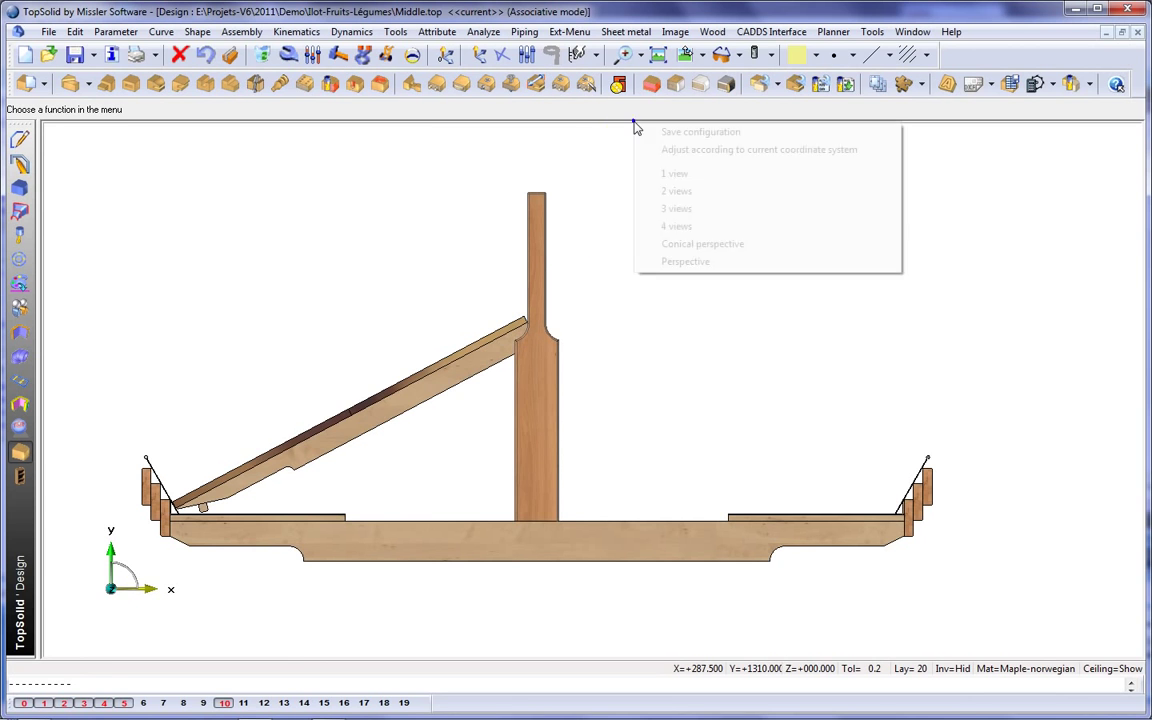
click(700, 244)
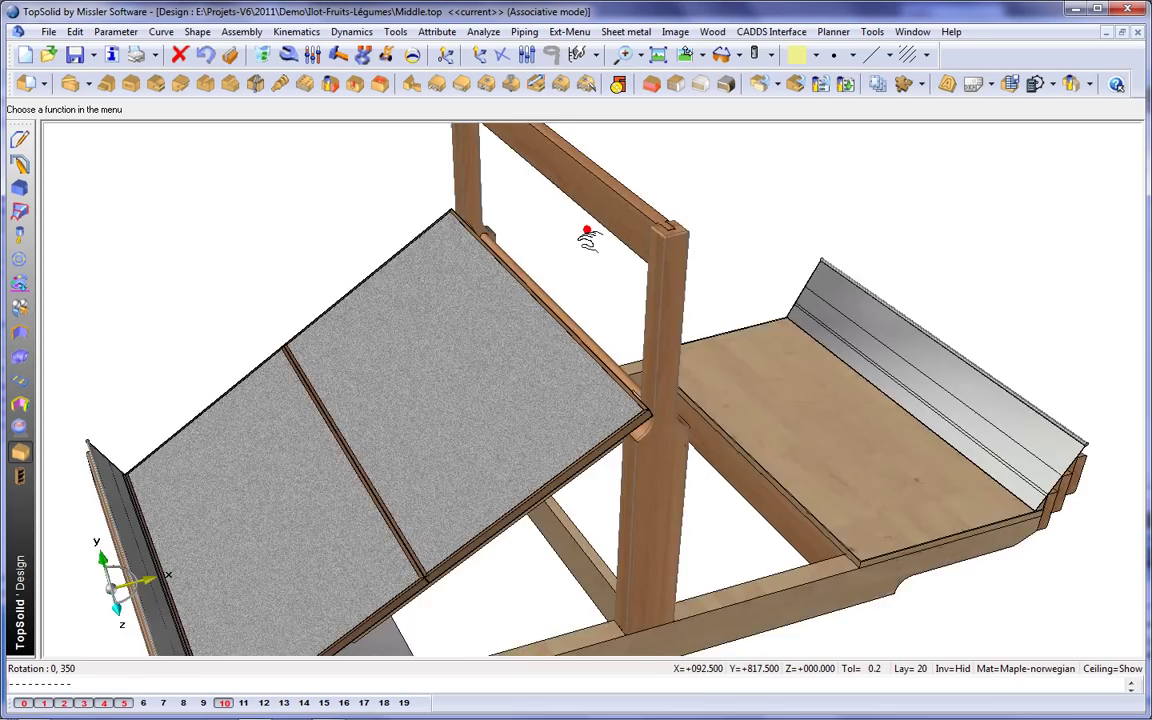
drag(588, 236, 578, 236)
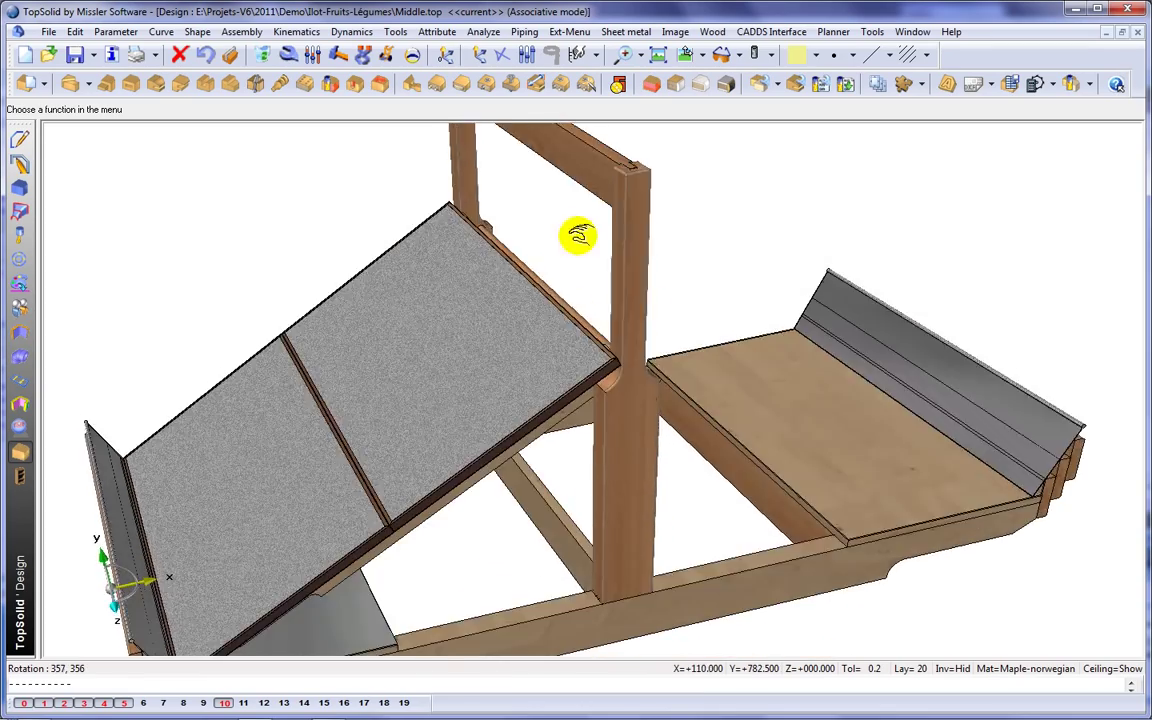
drag(578, 236, 572, 292)
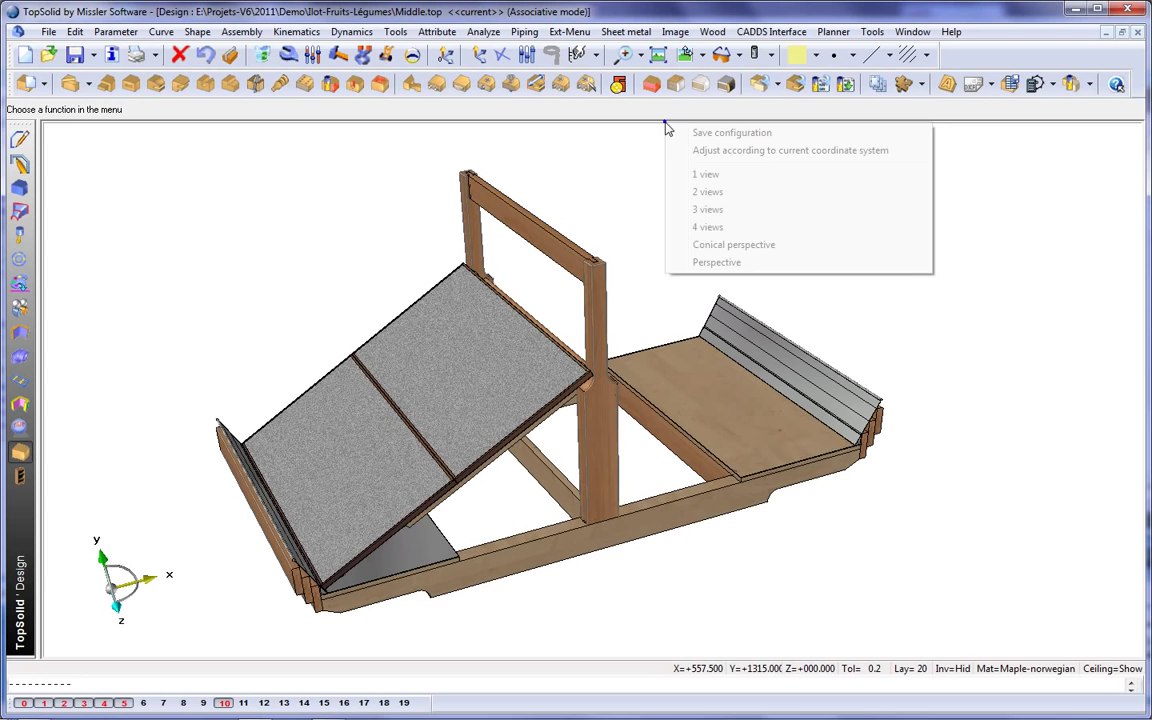
click(704, 172)
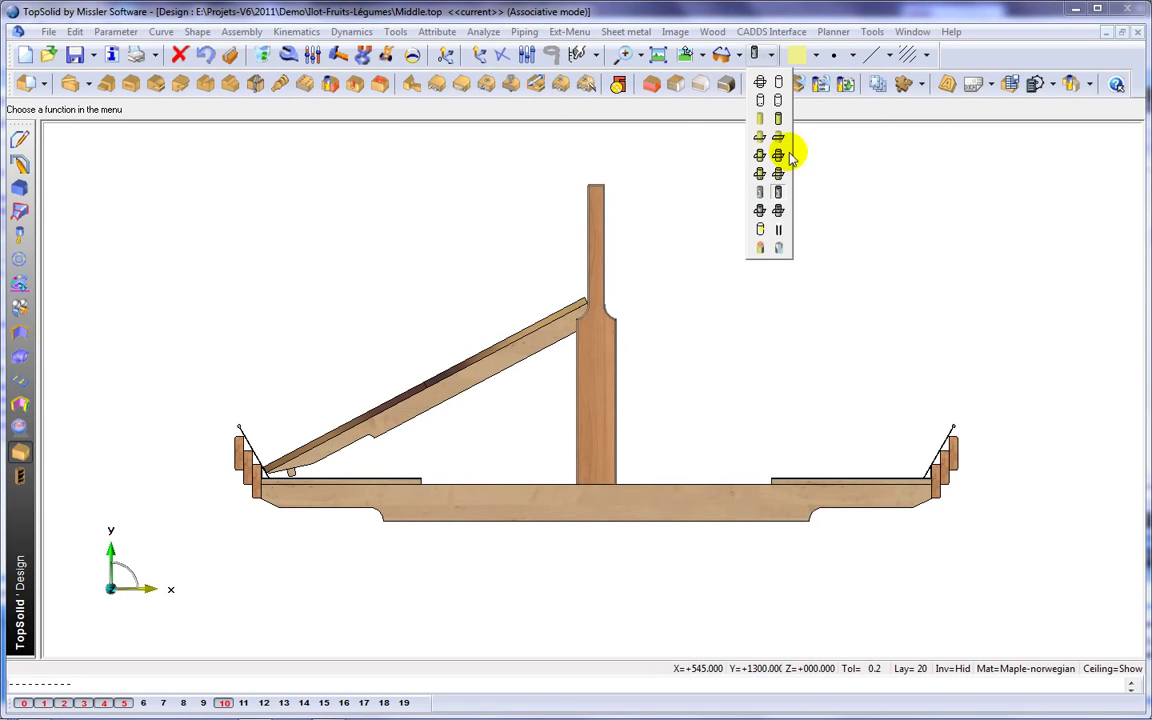
click(776, 156)
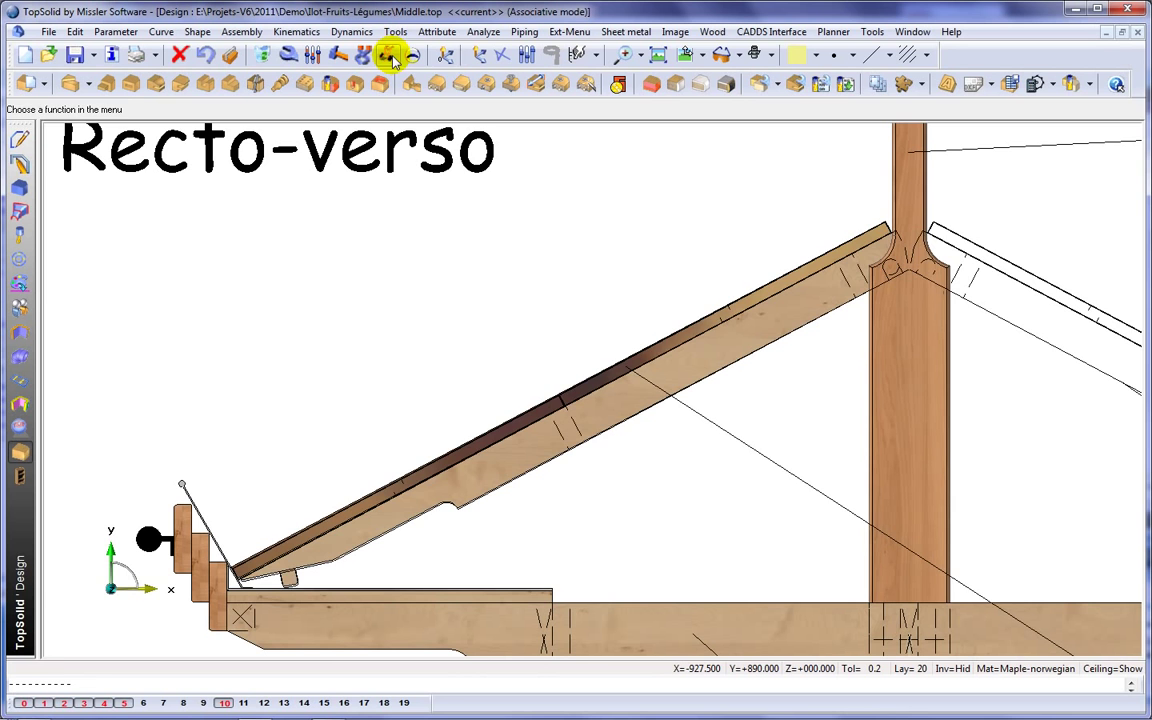
click(388, 56)
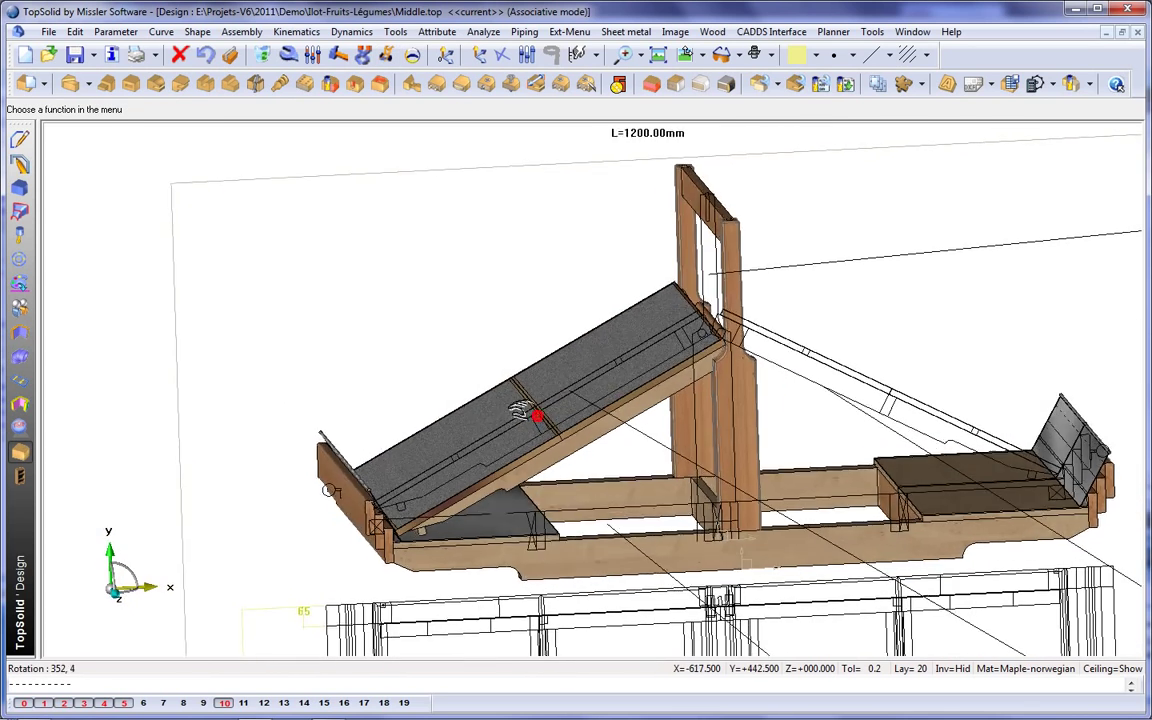
click(684, 54)
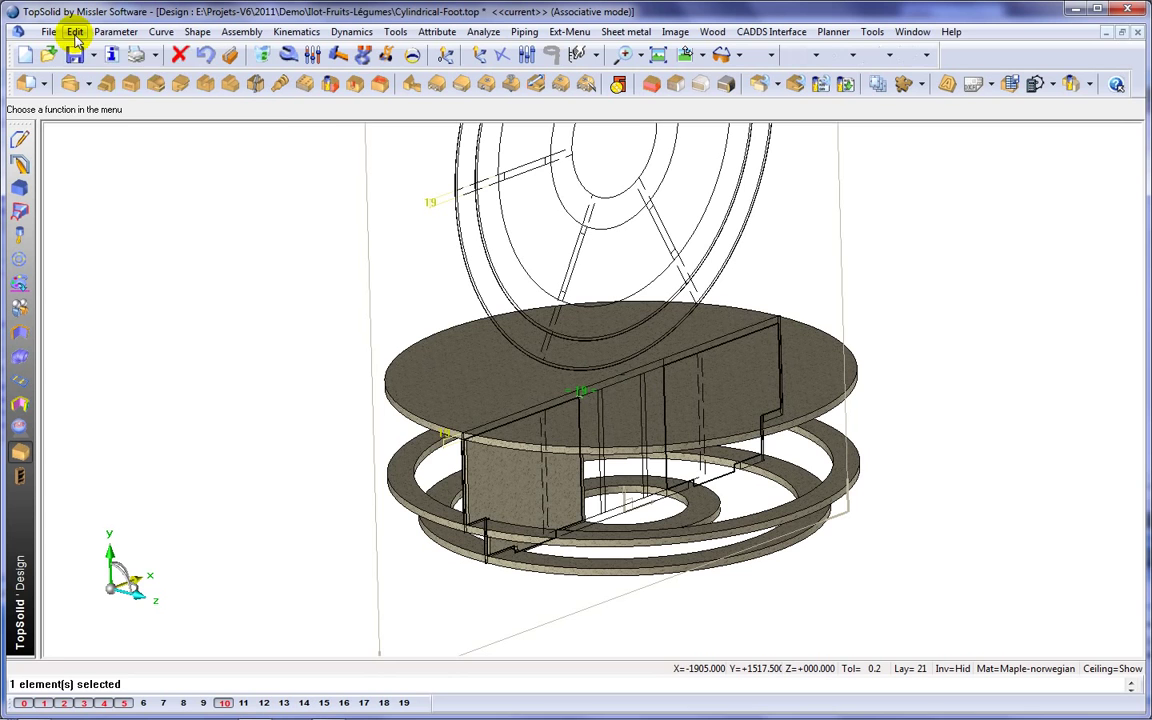
Step: Repeat the inner ribs around the foot and revolve the band profile 360° about Z+ into a drum
click(70, 32)
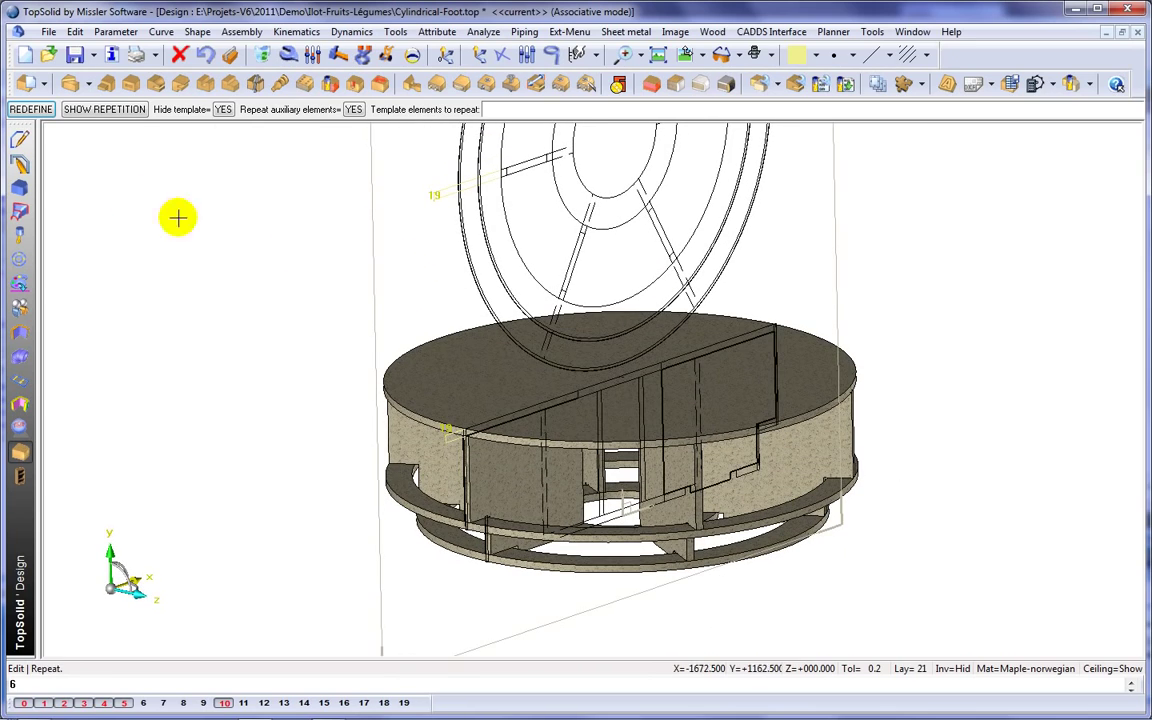
click(48, 84)
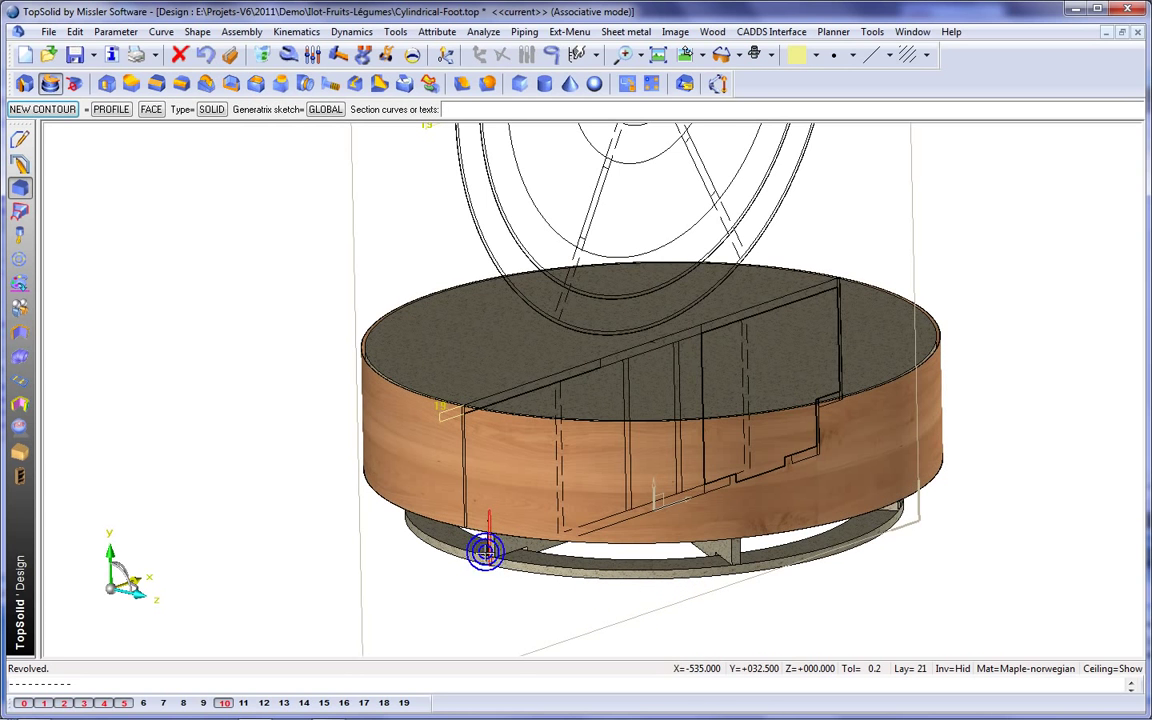
click(482, 572)
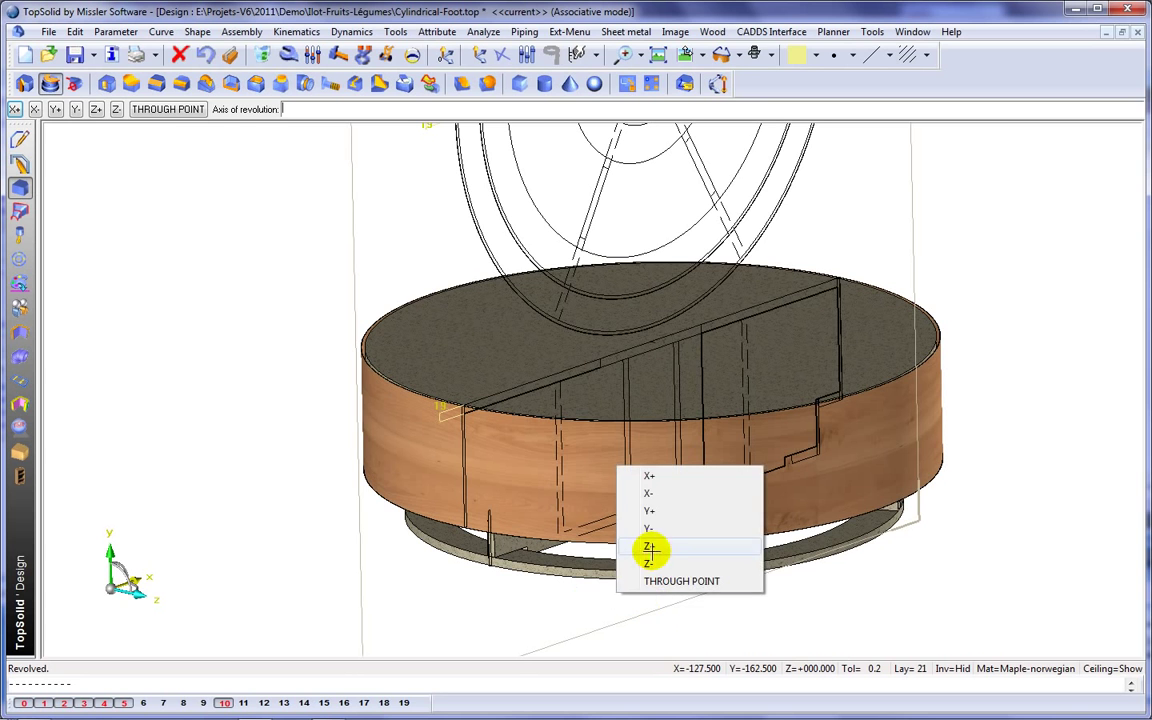
click(652, 548)
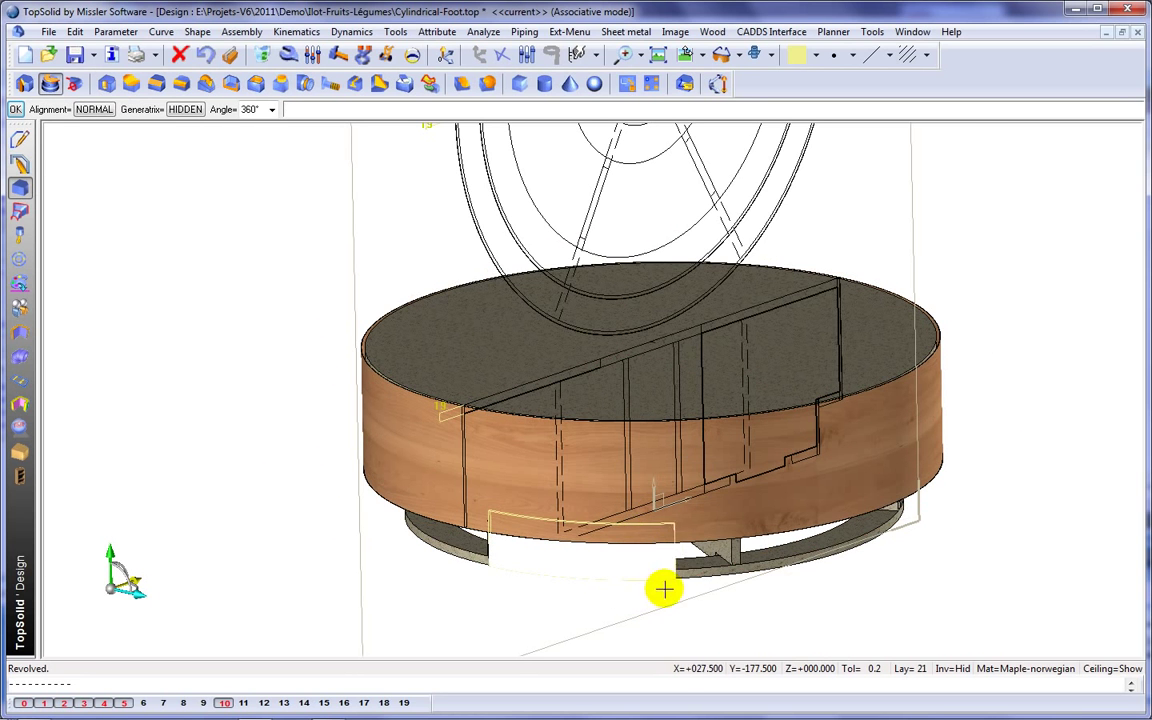
drag(664, 588, 676, 600)
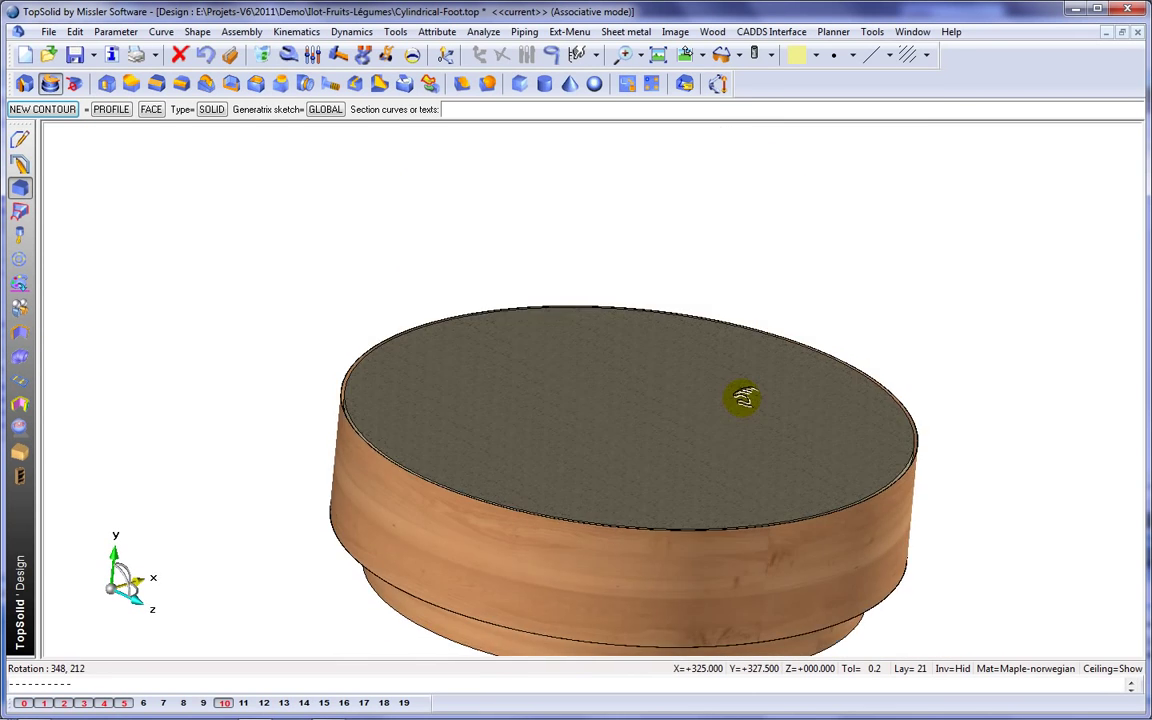
drag(744, 398, 682, 236)
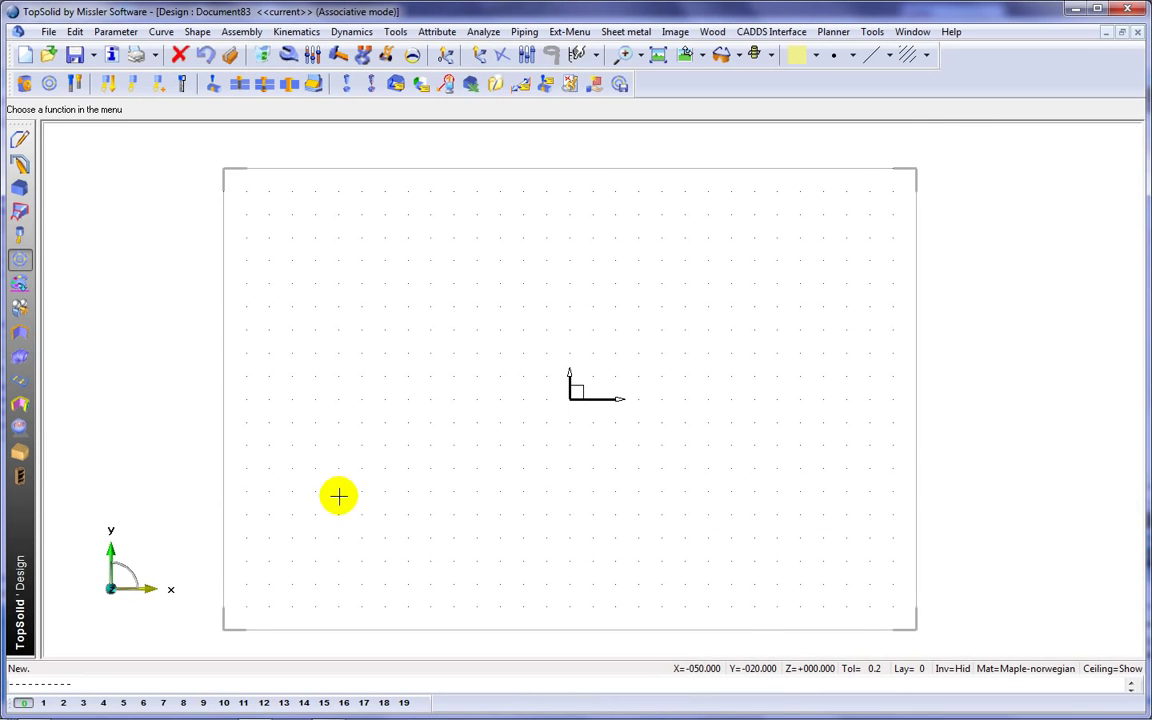
Step: Include Middle.top as a sub-assembly at the origin of the new document
click(22, 84)
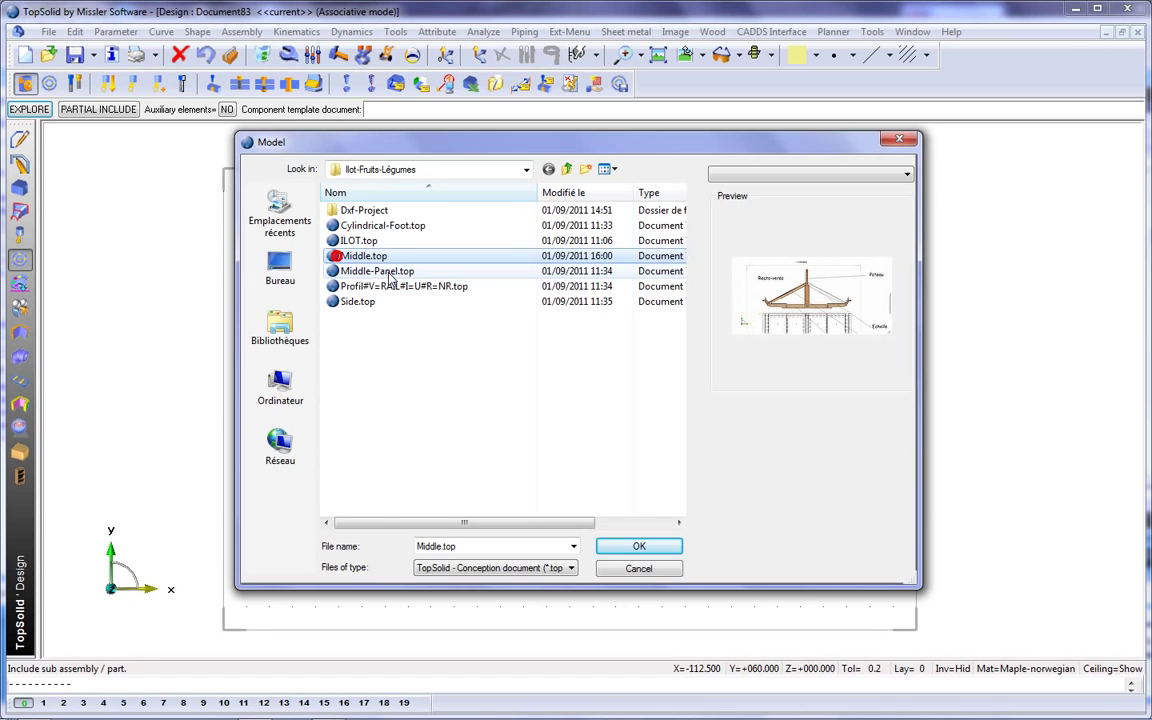
click(640, 546)
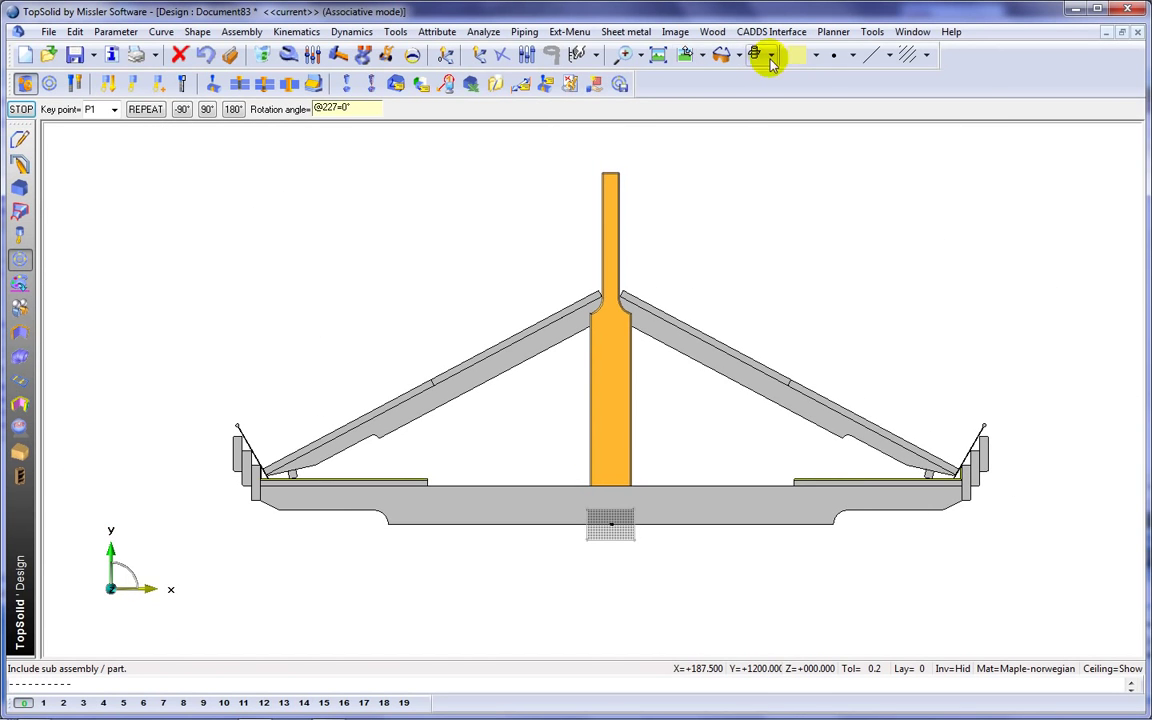
click(760, 56)
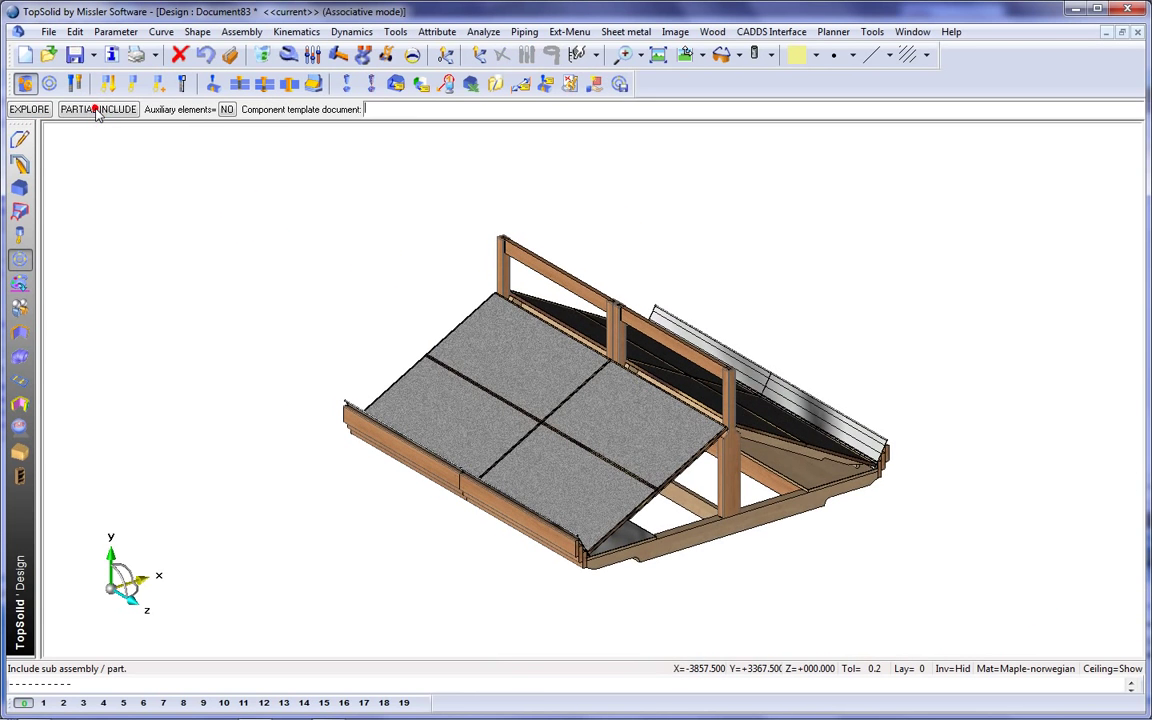
click(28, 108)
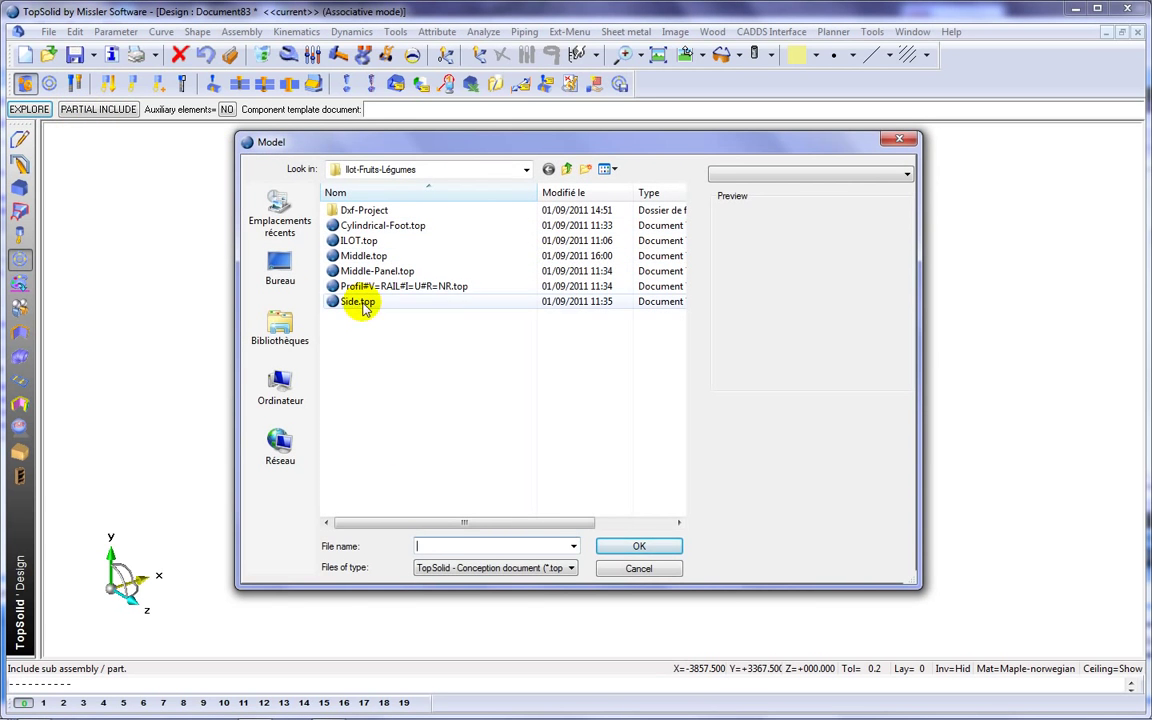
Step: Include Side.top, snap it onto the Middle section's edge and propagate it to the opposite end
click(640, 546)
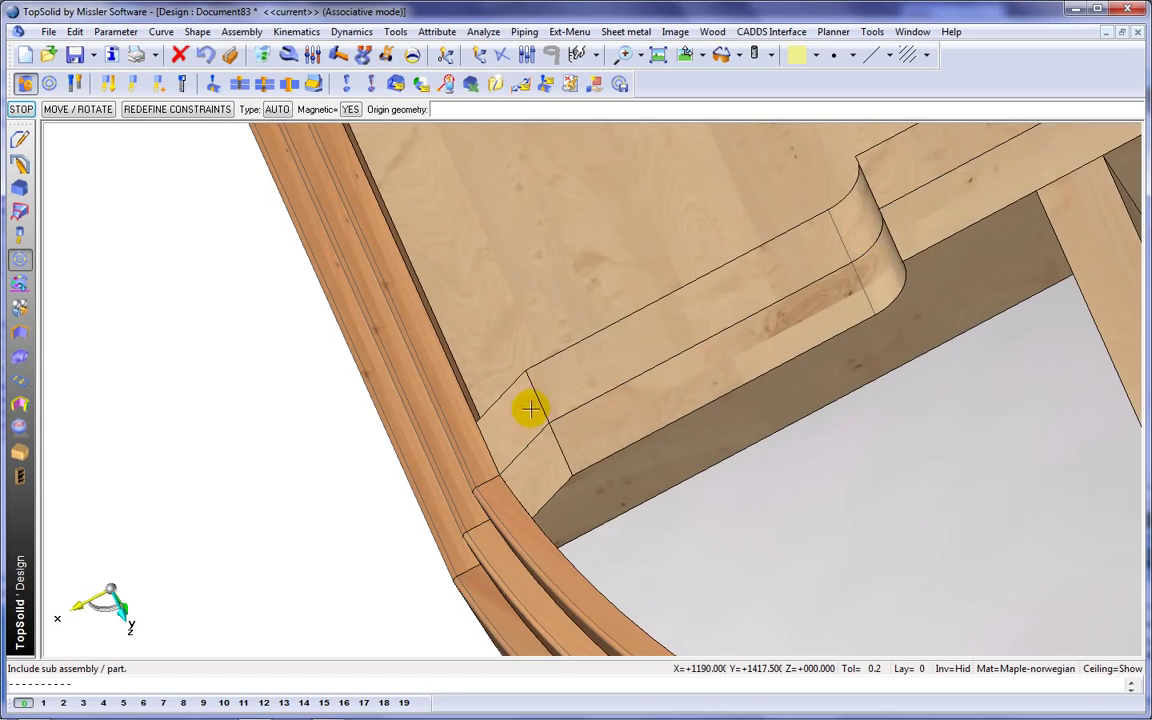
drag(530, 410, 460, 534)
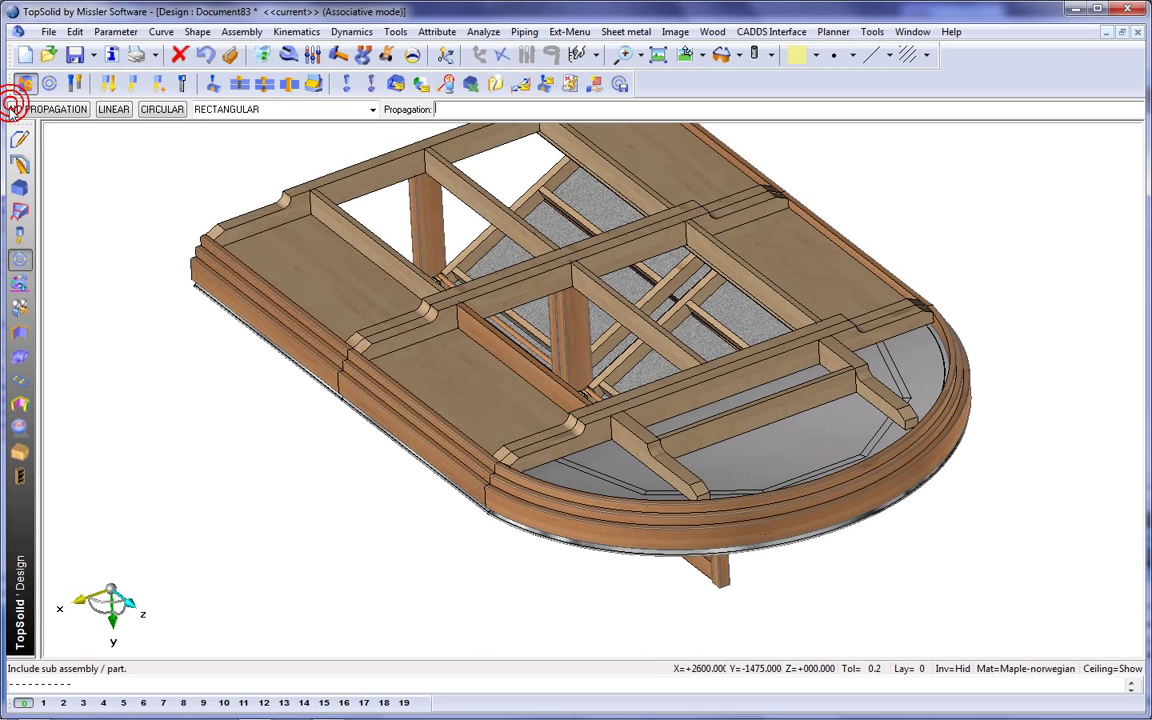
click(296, 266)
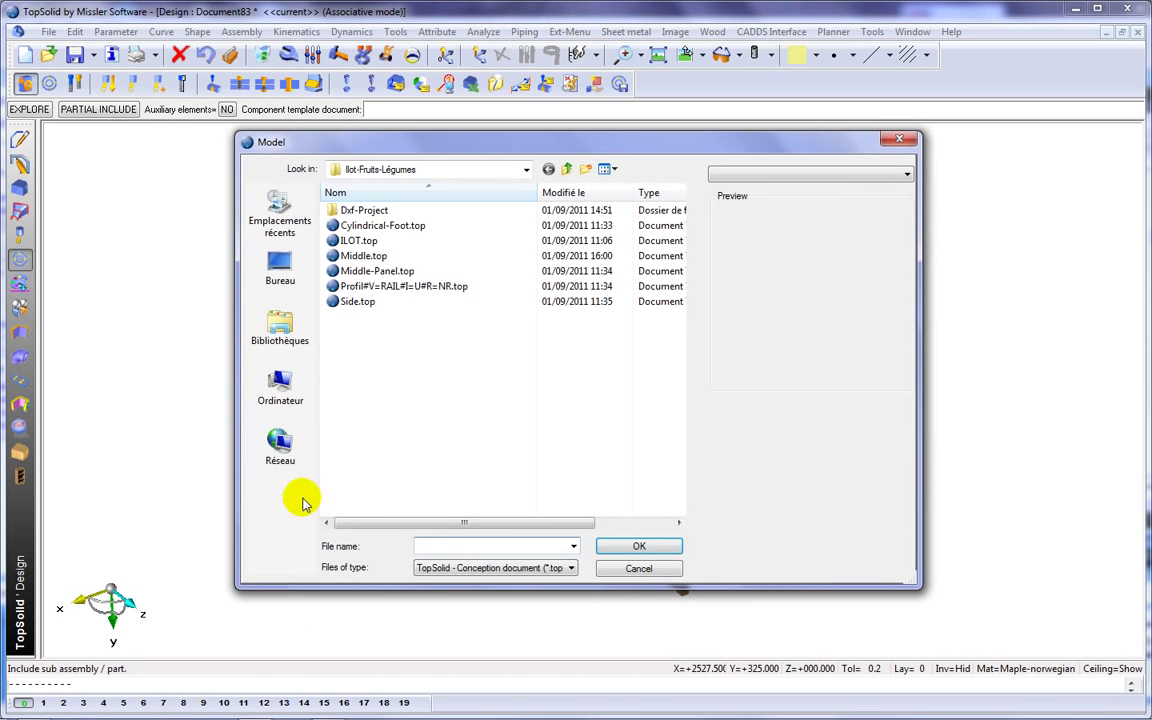
Step: Include Cylindrical-Foot.top, place three feet along the platform and start a parameter modification
click(384, 224)
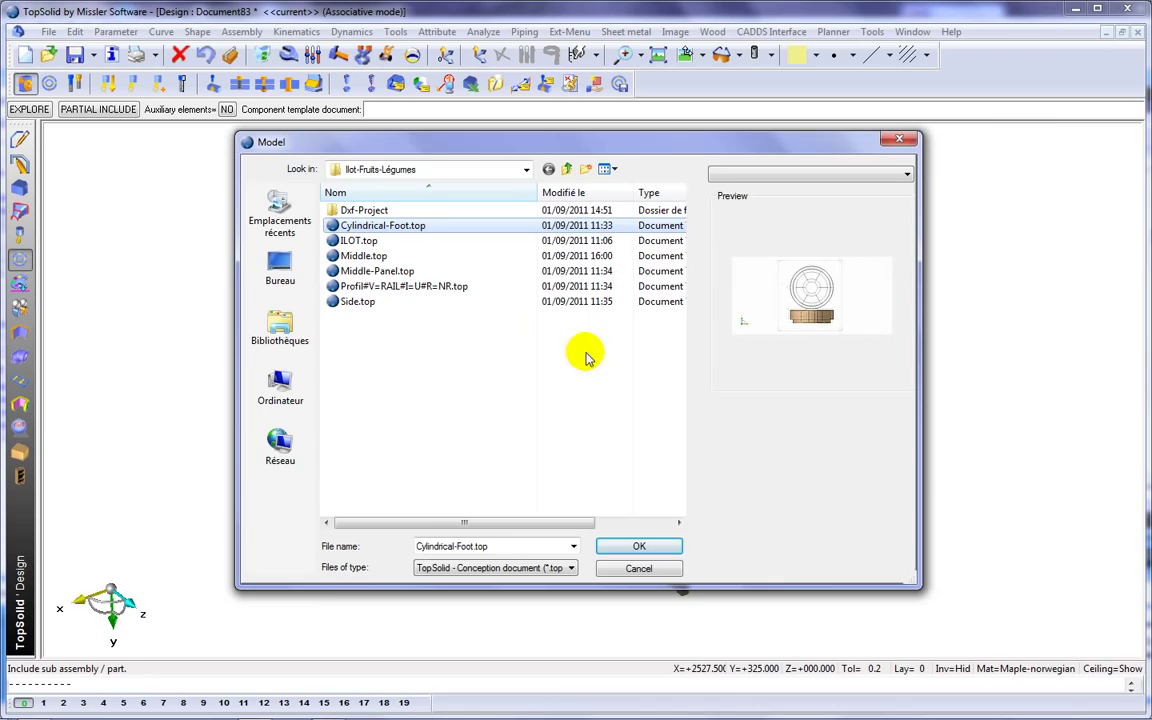
click(640, 546)
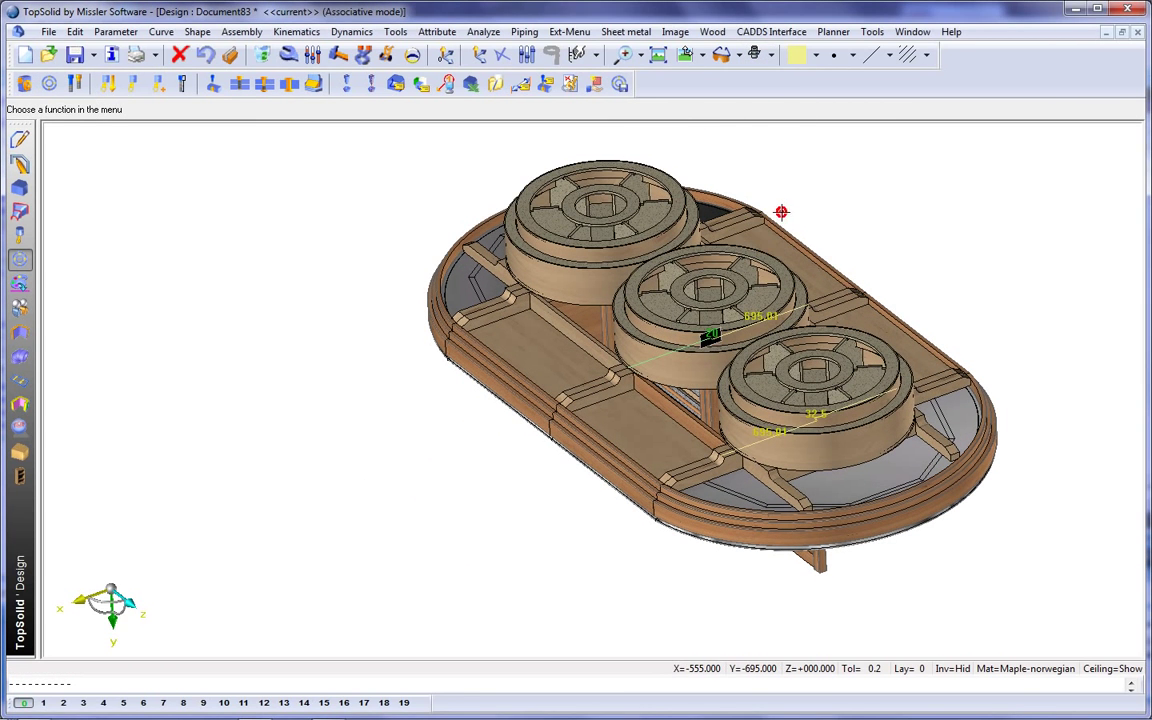
click(312, 56)
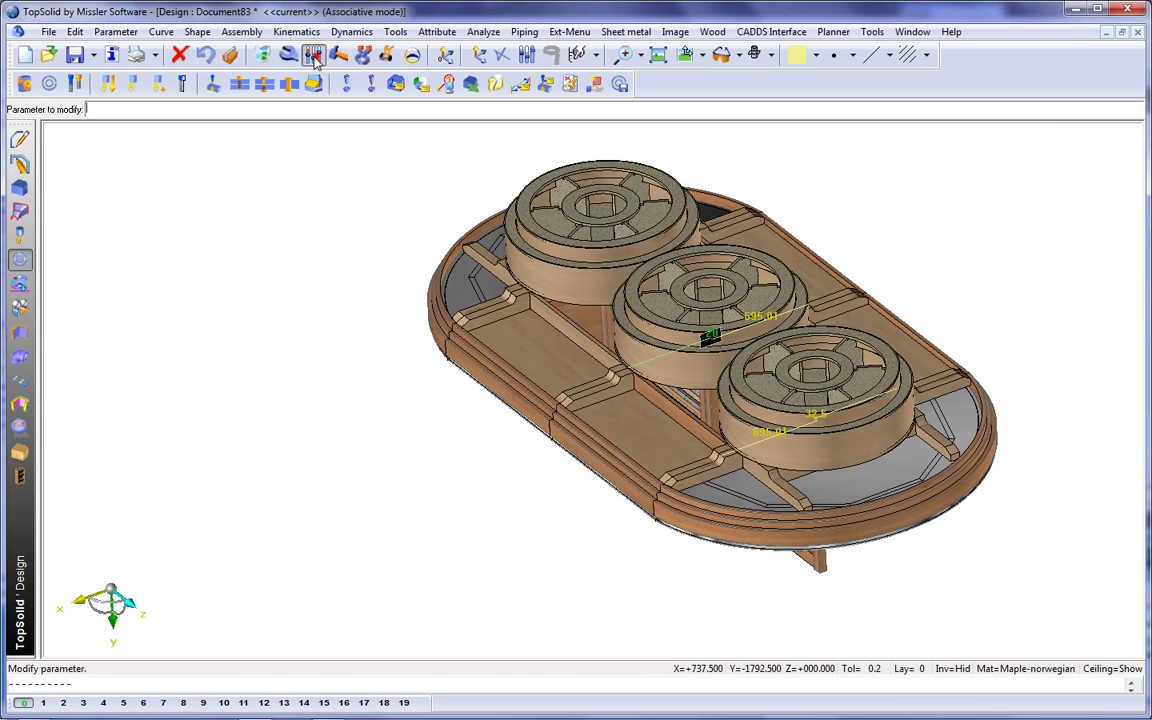